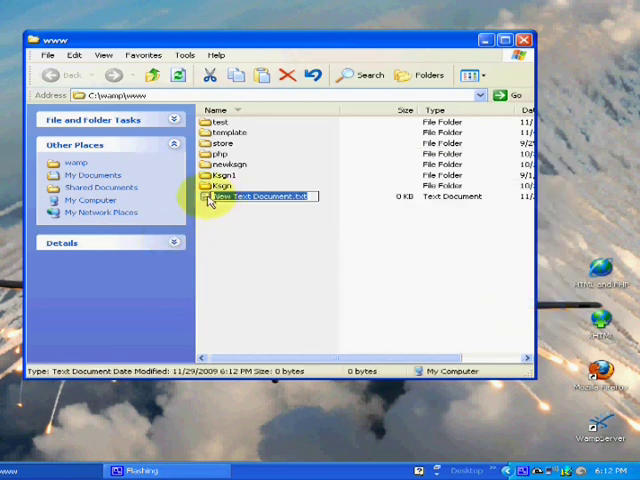
# Open New Text Document.txt from the www folder in Notepad
pyautogui.doubleClick(264, 196)
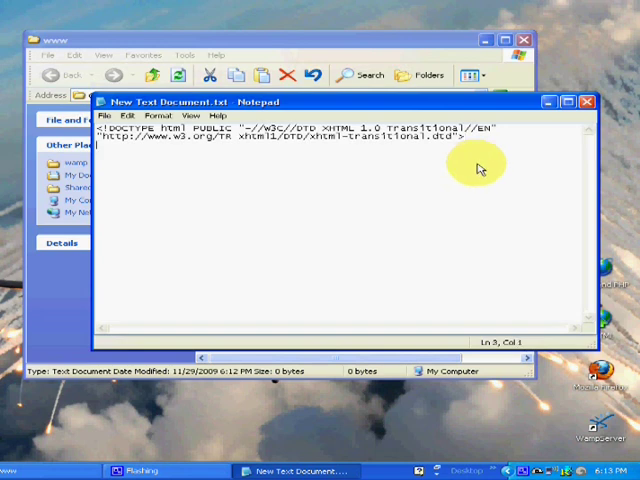
# Add <title>Test site</title> and an opening <body> tag below the DOCTYPE
pyautogui.write('<tl')
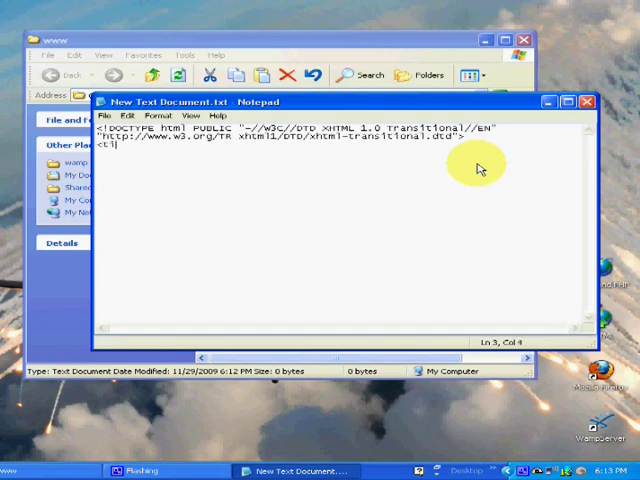
pyautogui.write('itle>')
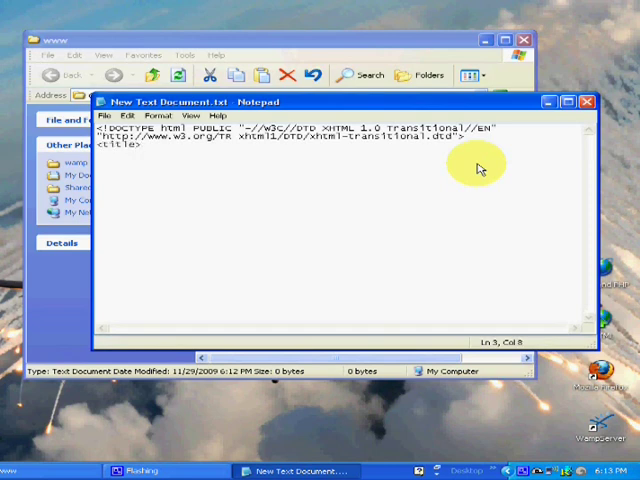
pyautogui.write('Test site')
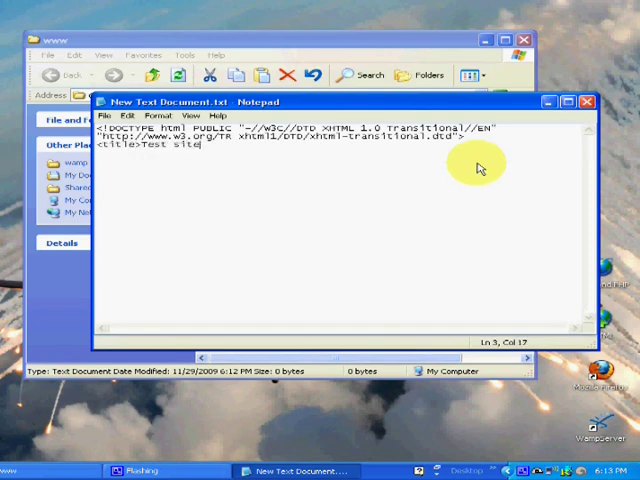
pyautogui.write('</title')
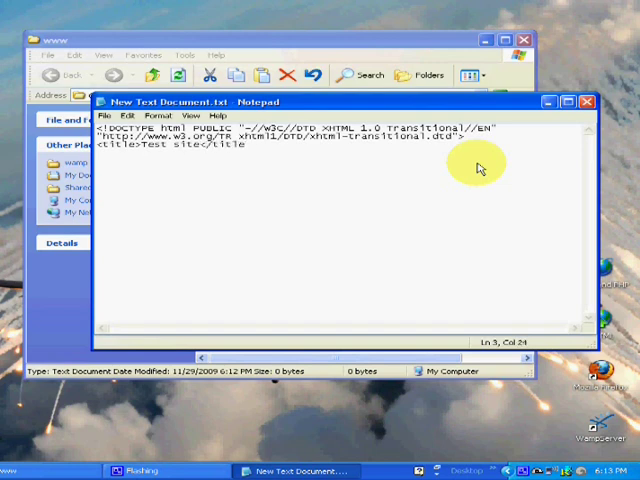
pyautogui.press('enter')
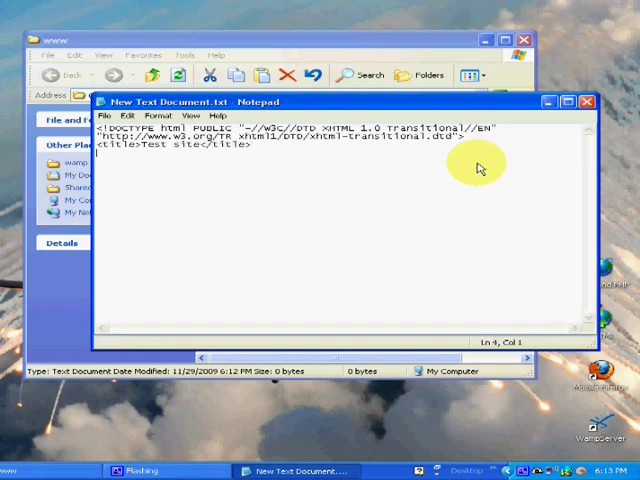
pyautogui.write('<body>')
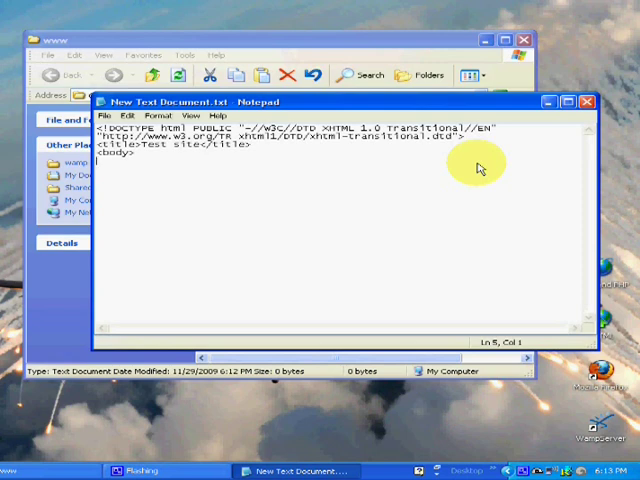
# Add a table tag with width="100%" and border="0"
pyautogui.write('<table')
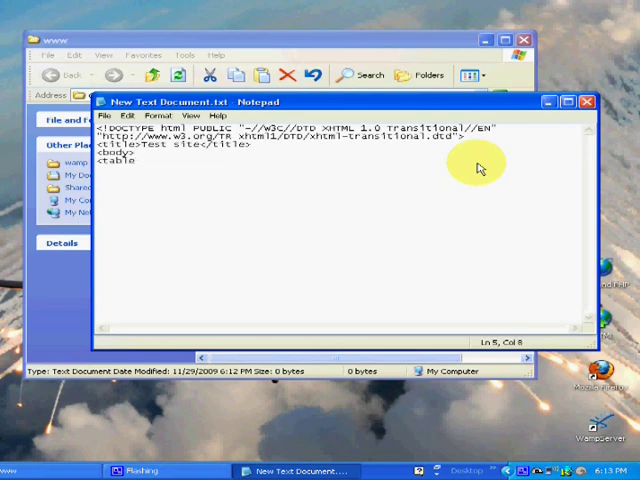
pyautogui.write('width="100%')
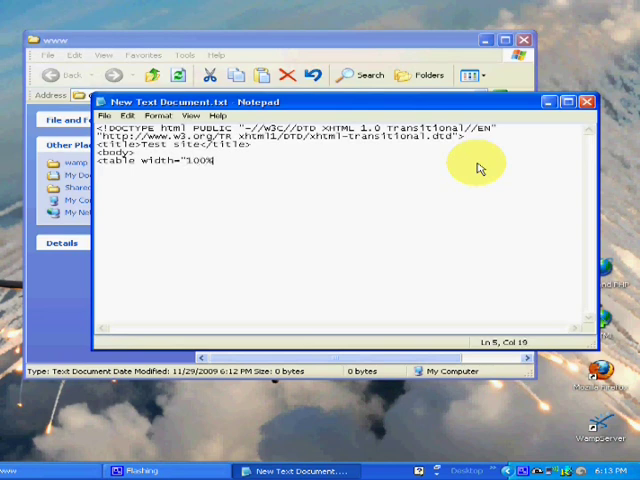
pyautogui.write('"')
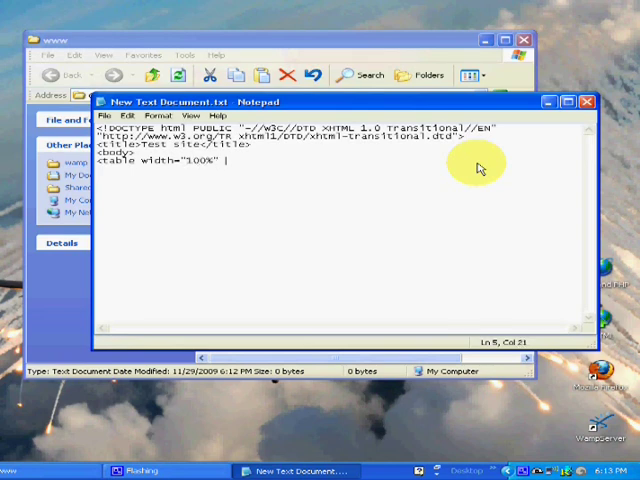
pyautogui.write('bod')
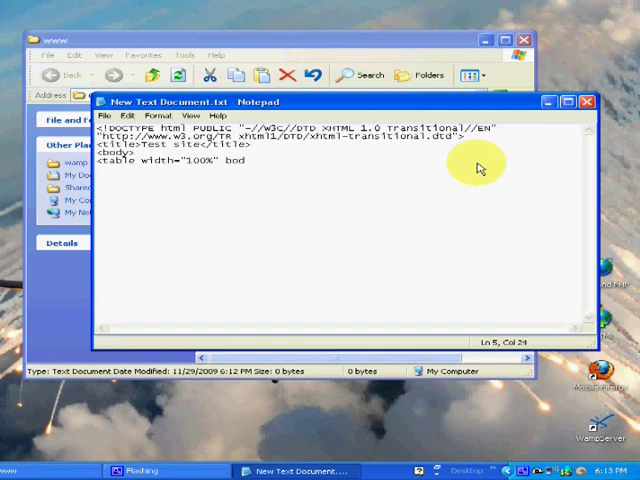
pyautogui.press('Backspace')
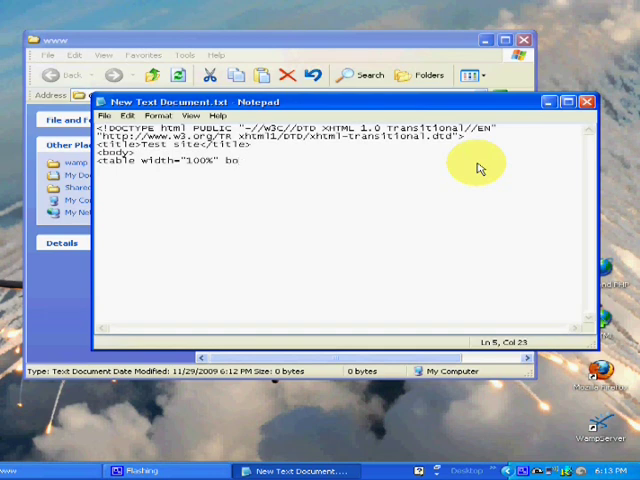
pyautogui.write('rder')
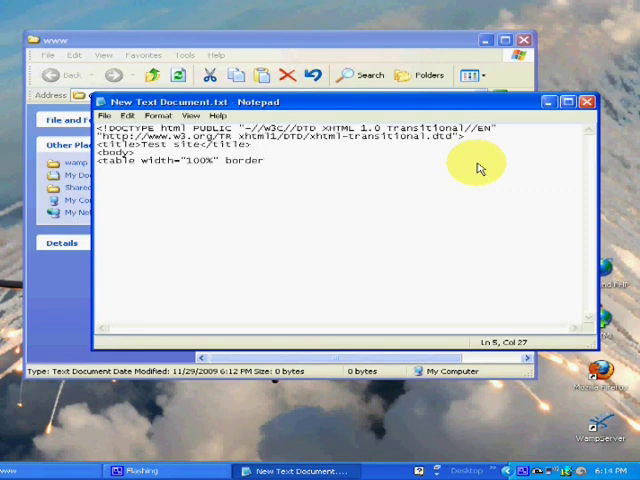
pyautogui.write('="0')
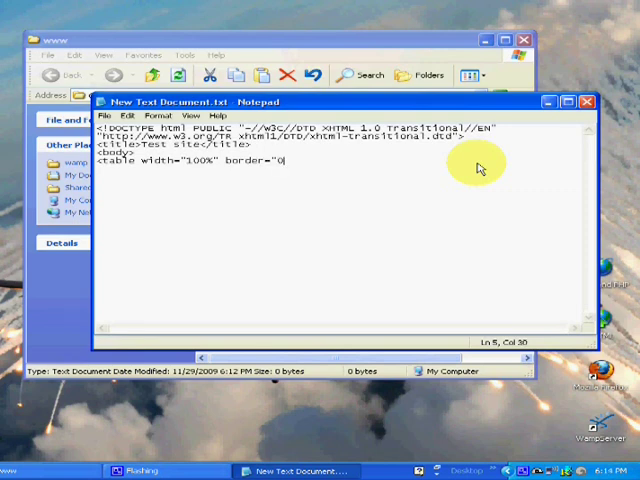
pyautogui.write('">')
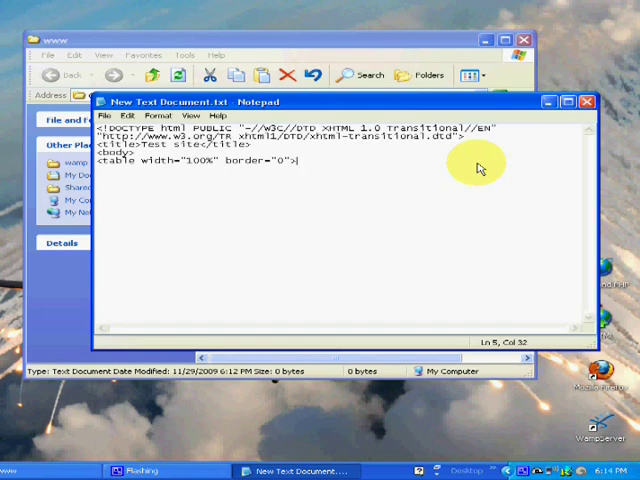
pyautogui.press('enter')
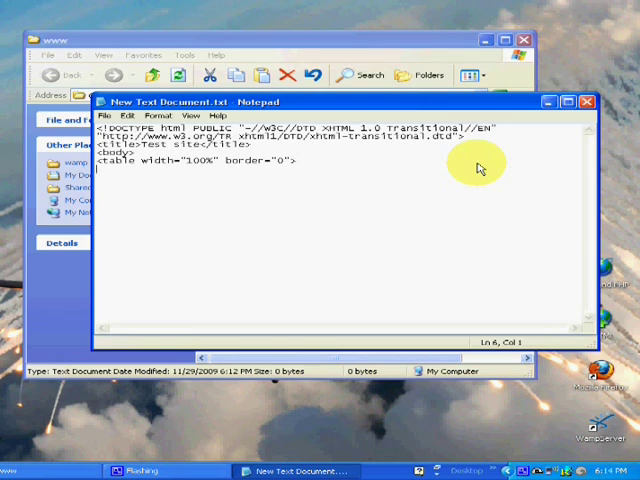
# Start a <tr> and a header <td> with id="header" and height="90"
pyautogui.write('<tr>')
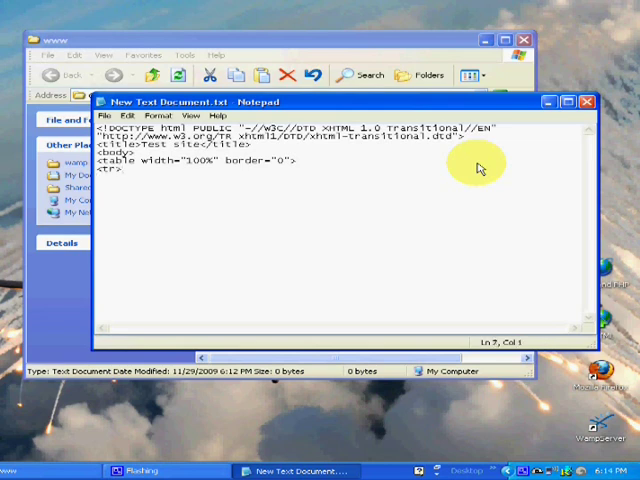
pyautogui.write('<td id=')
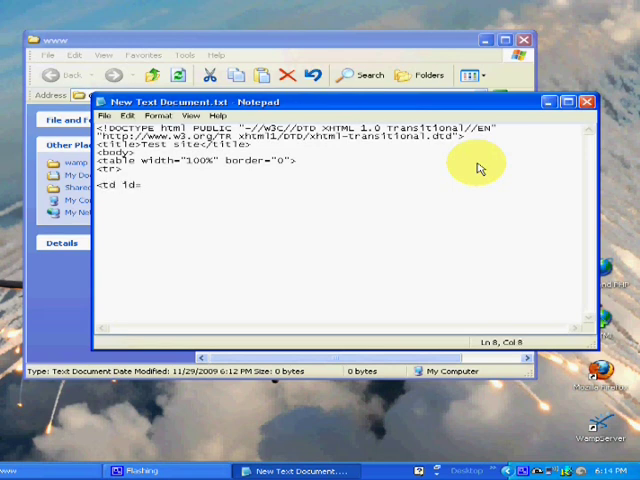
pyautogui.write('"header')
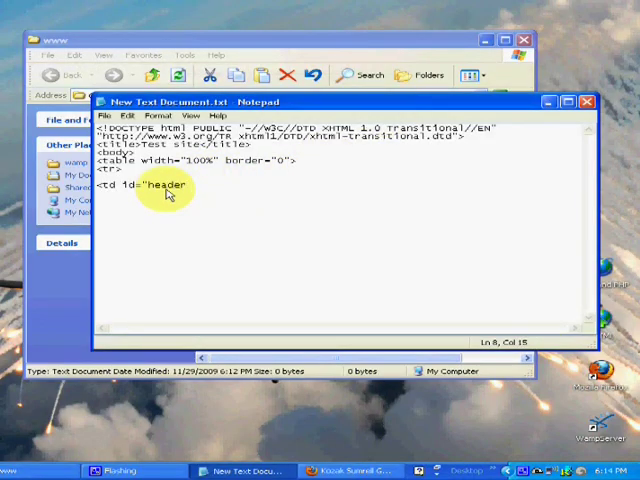
pyautogui.write('"')
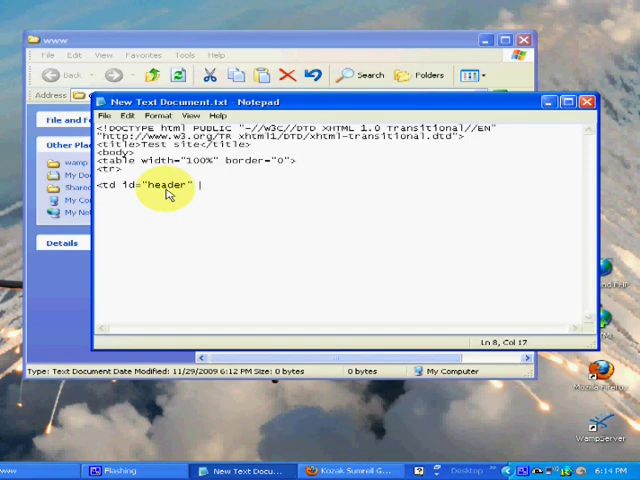
pyautogui.write('he1')
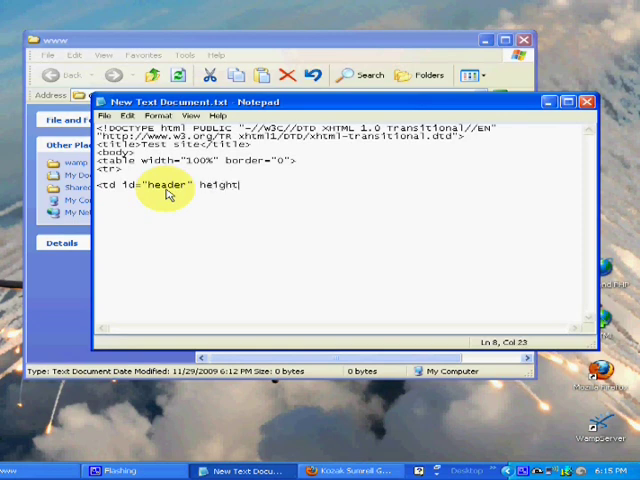
pyautogui.write('="90')
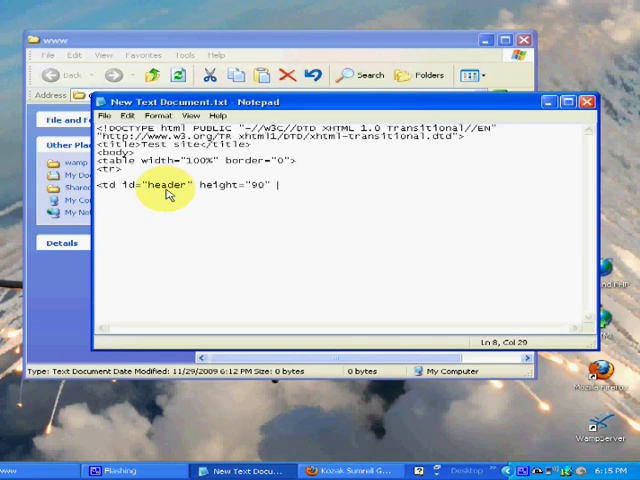
# Give the header cell colspan=3 and close its opening tag
pyautogui.write('colspa')
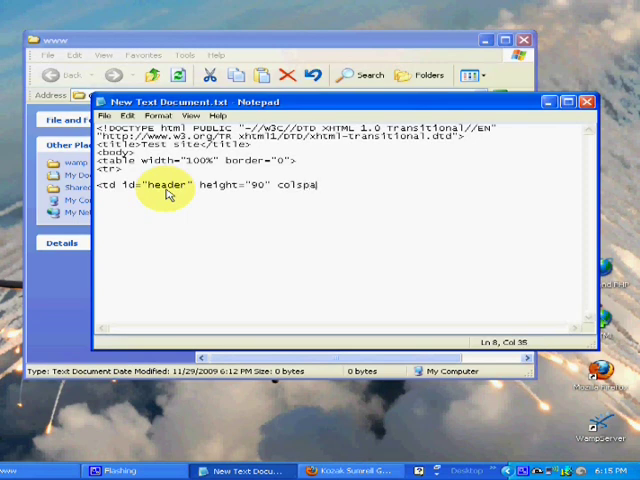
pyautogui.write('=')
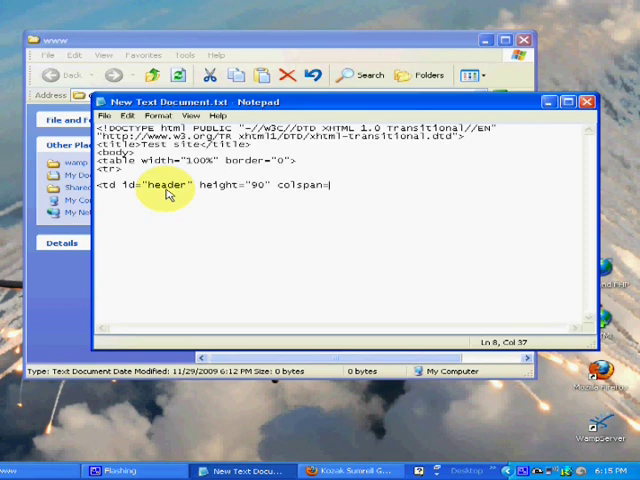
pyautogui.write('3')
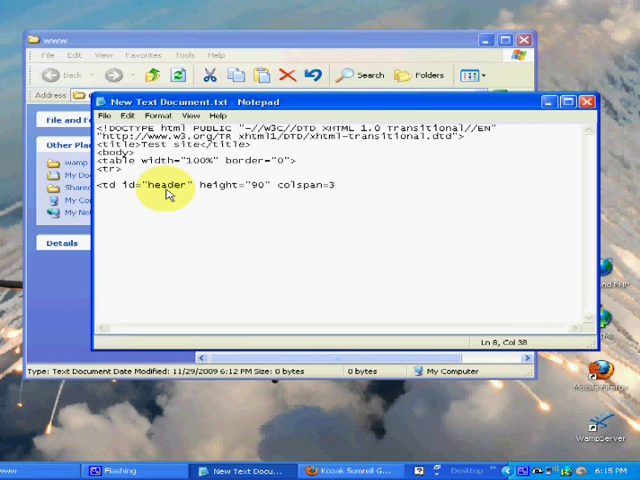
pyautogui.write('>')
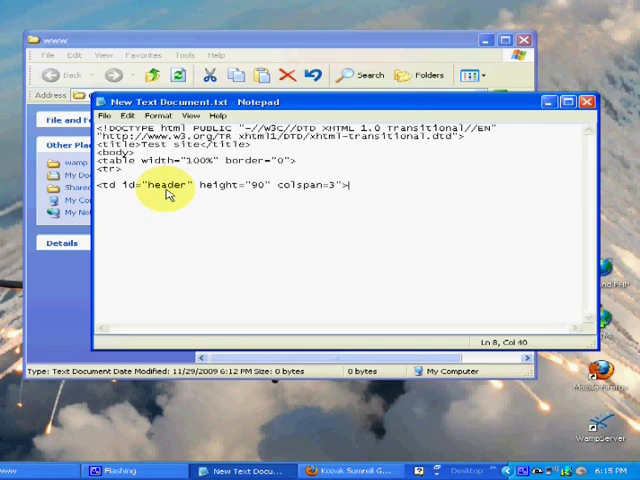
pyautogui.press('enter')
pyautogui.write('<')
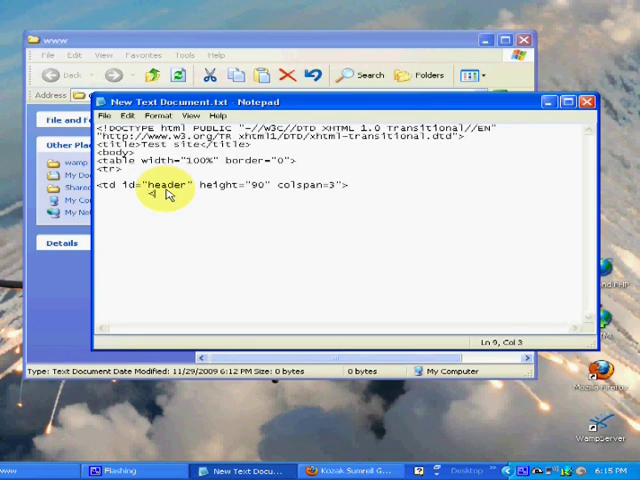
# Write <?php include("header.inc.php"); ?> inside the header cell and close it with </td>
pyautogui.write('?')
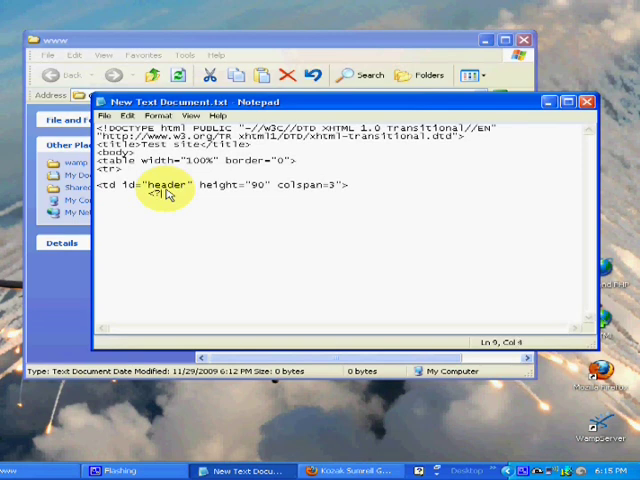
pyautogui.write('php')
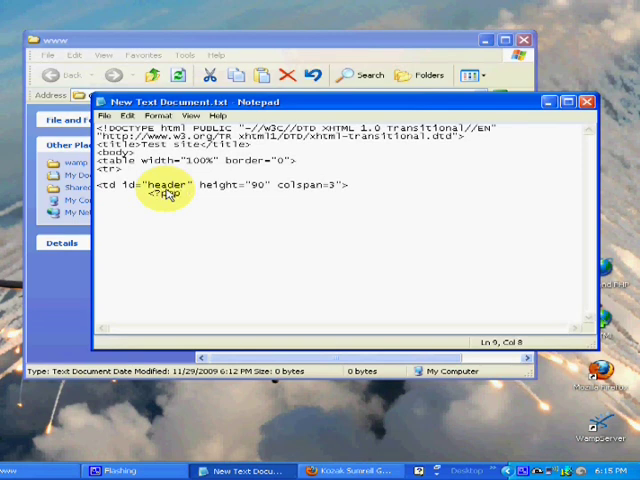
pyautogui.write('1')
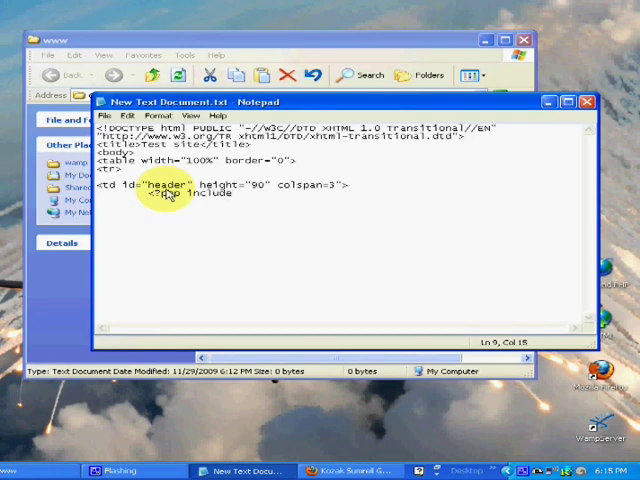
pyautogui.write('("header')
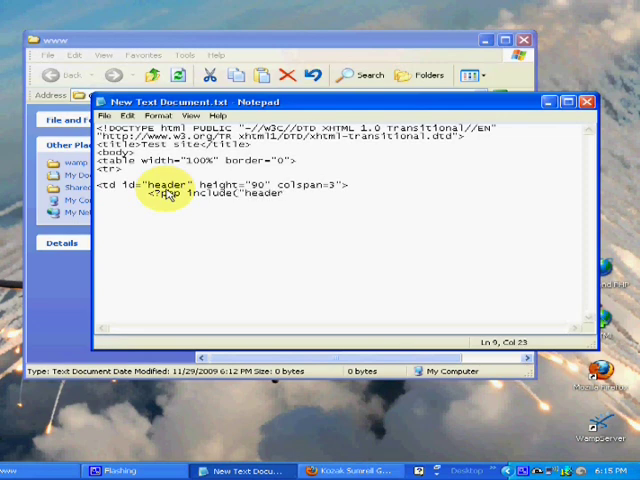
pyautogui.write('.inc.ph')
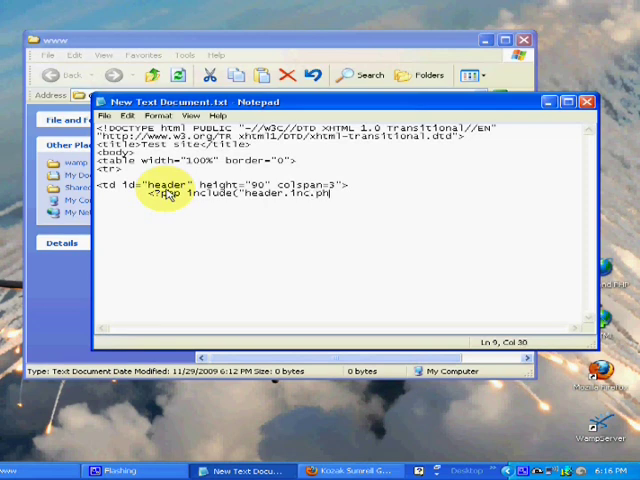
pyautogui.write('");')
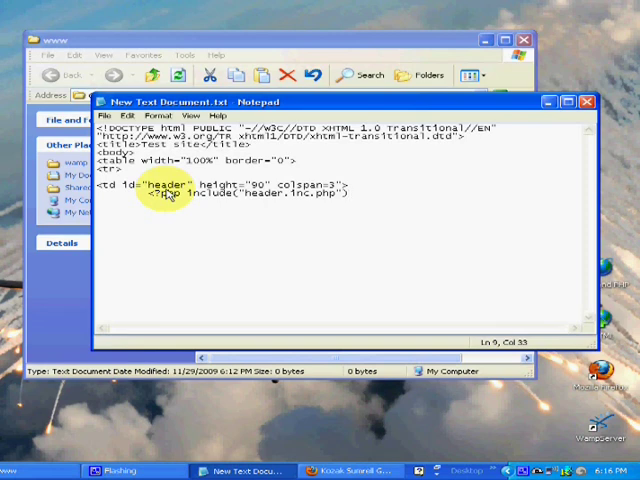
pyautogui.write(';')
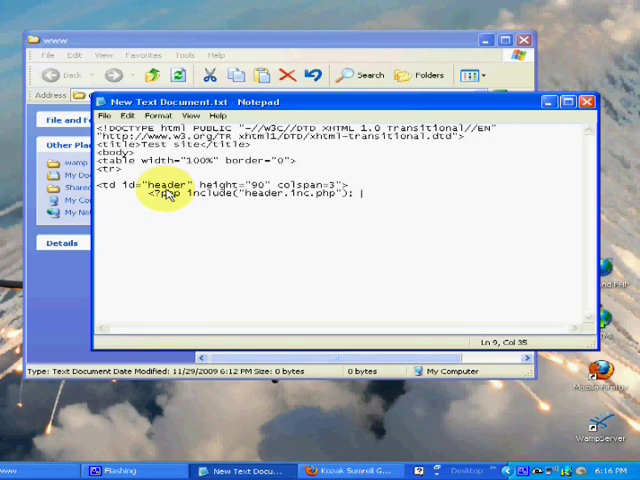
pyautogui.write('?>')
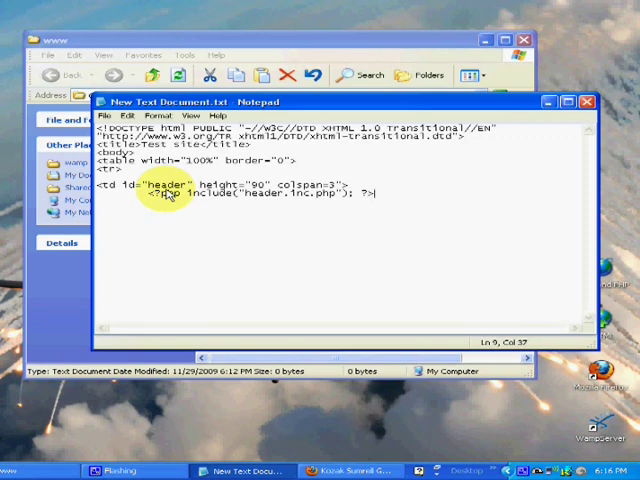
pyautogui.write('q')
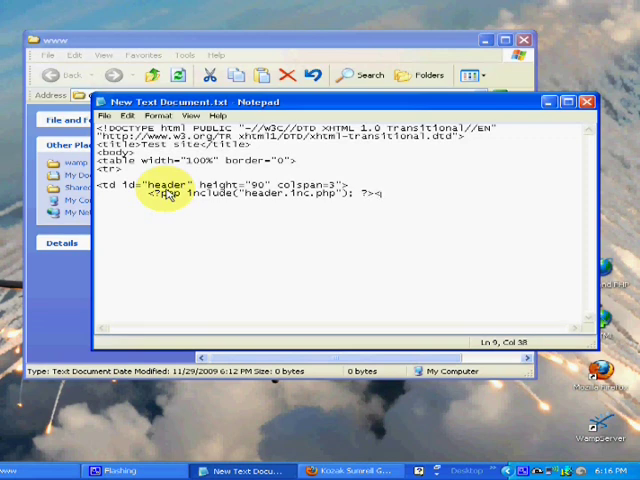
pyautogui.write('/td>')
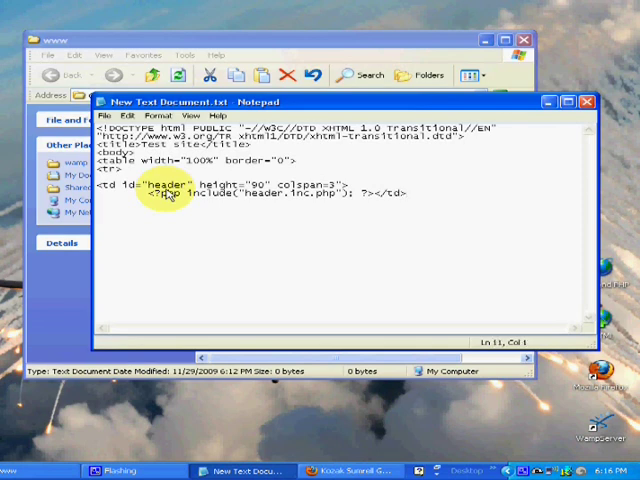
# Close the header row with </tr> and start a new row's <td id="nav"
pyautogui.write('</tr>')
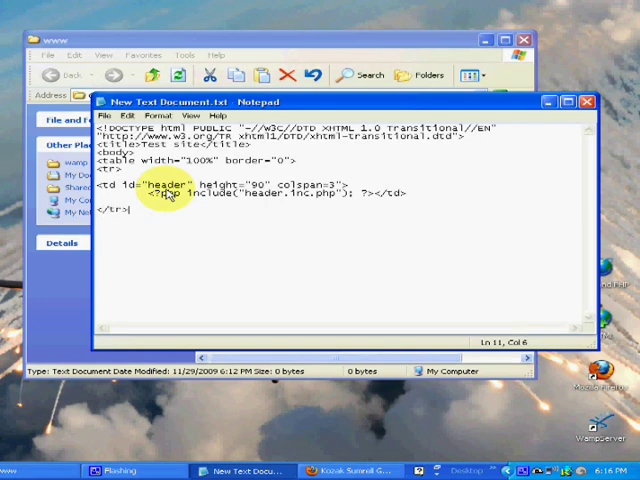
pyautogui.write('<tr>')
pyautogui.write('td id=')
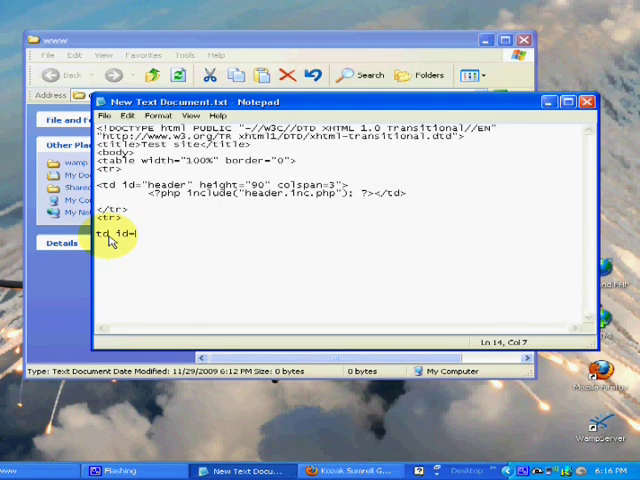
pyautogui.write('"')
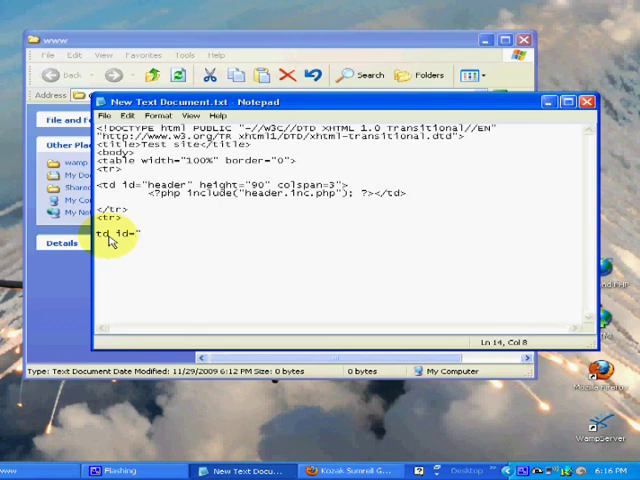
pyautogui.write('nav')
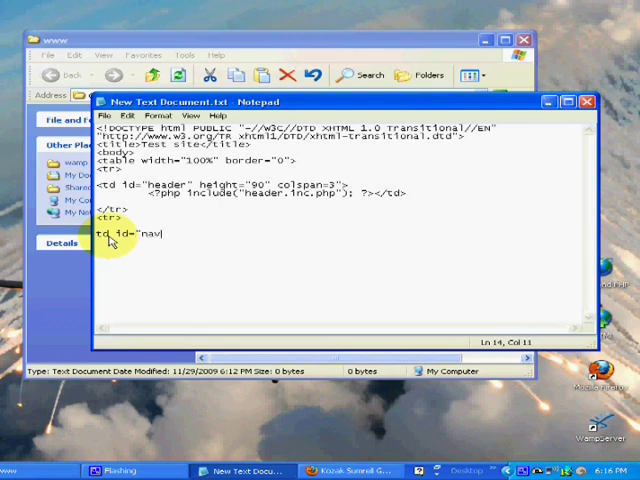
pyautogui.write('"')
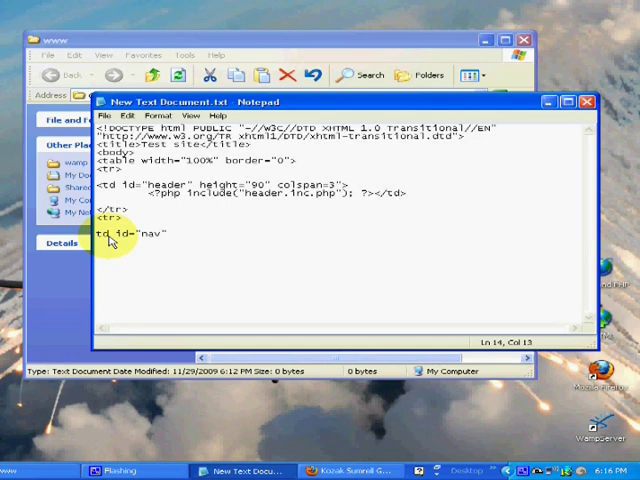
# Give the nav cell width="20%" and valign="top"
pyautogui.write('width')
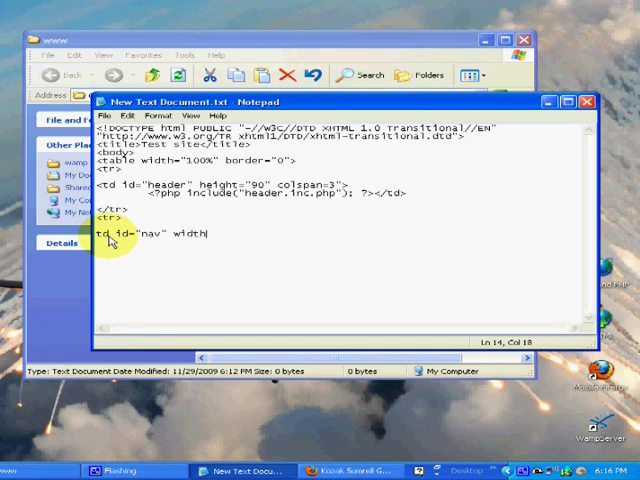
pyautogui.write('-')
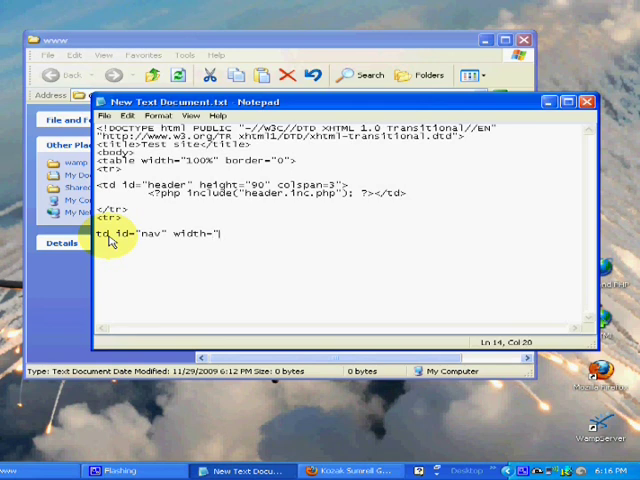
pyautogui.write('2')
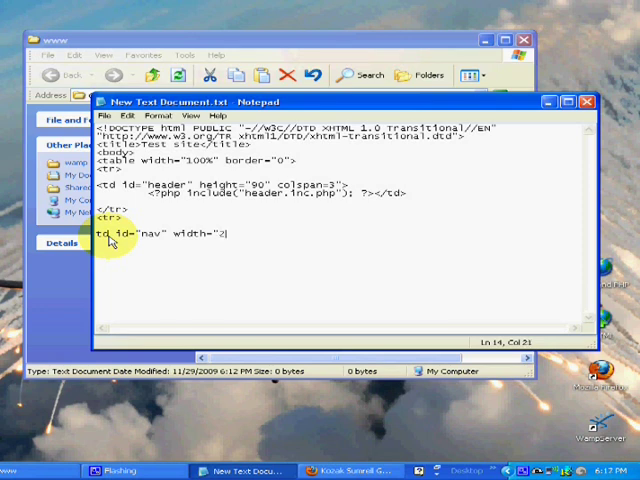
pyautogui.write('0')
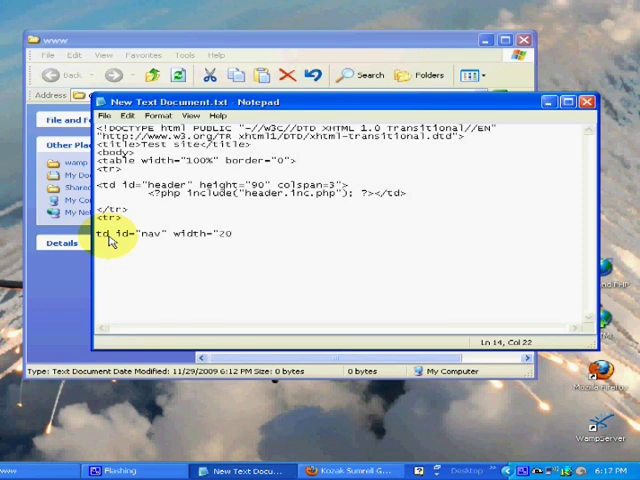
pyautogui.write('%"')
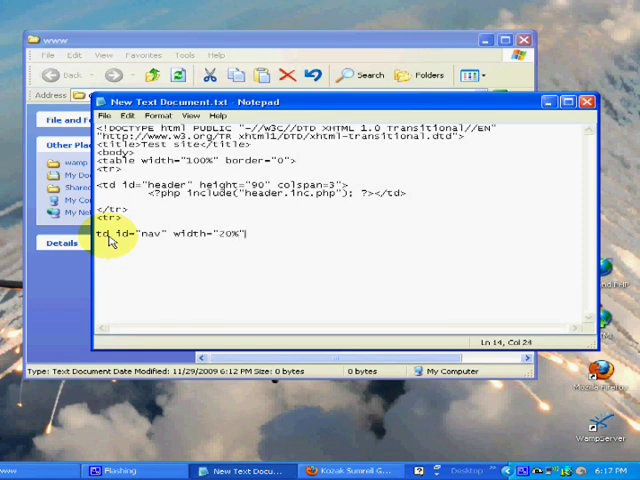
pyautogui.write('>')
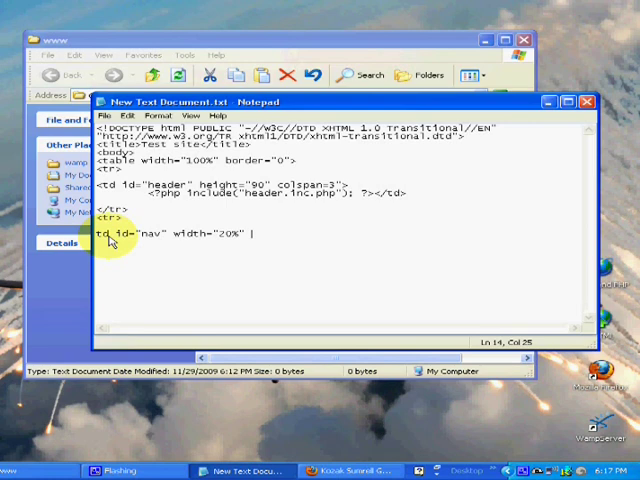
pyautogui.write('val')
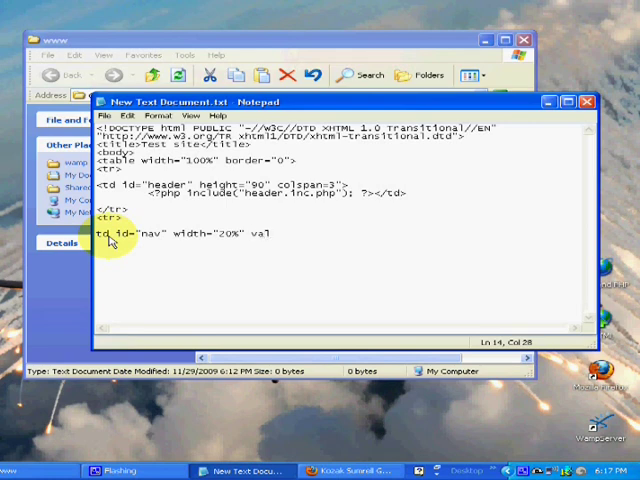
pyautogui.write('ign')
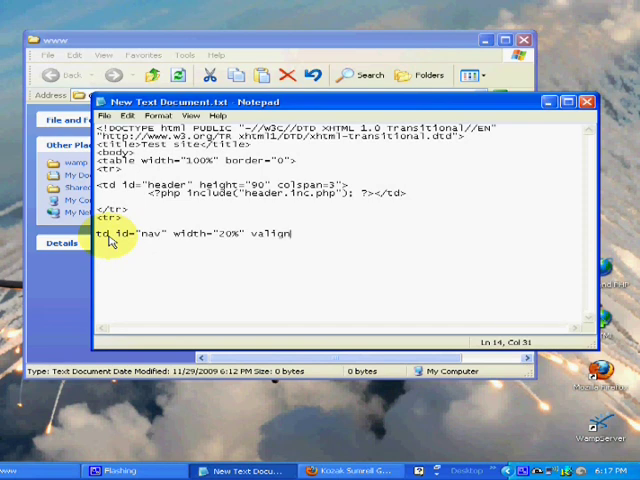
pyautogui.write('="top')
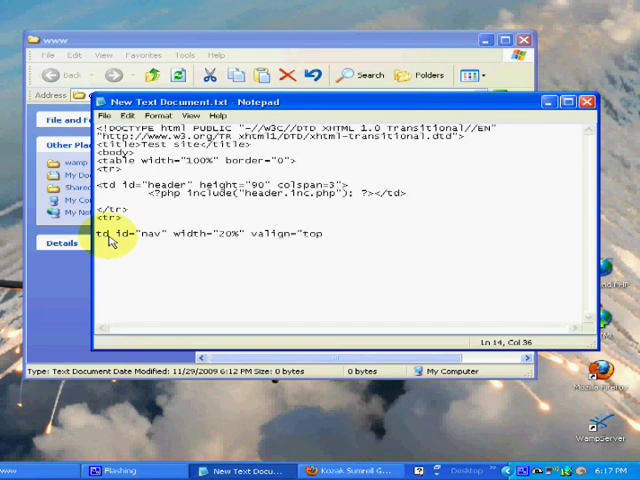
pyautogui.write('>')
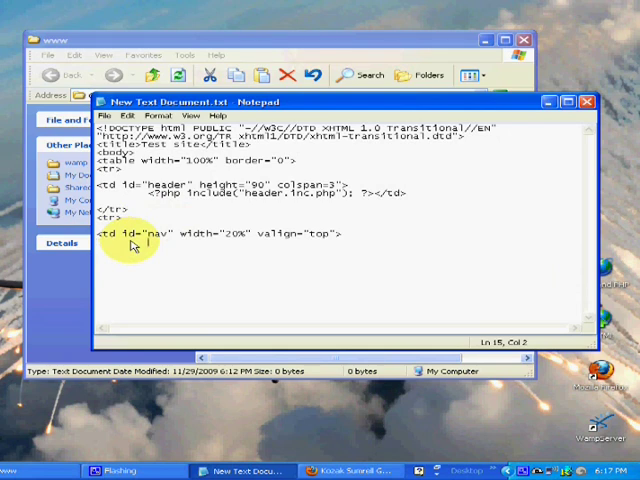
# Write <?php include("nav.inc.php"); ?> inside the nav cell and close it with </td>
pyautogui.write('<?php include(')
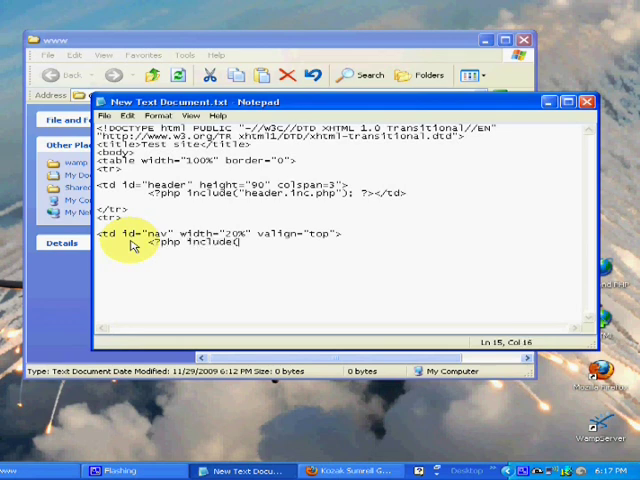
pyautogui.write('"')
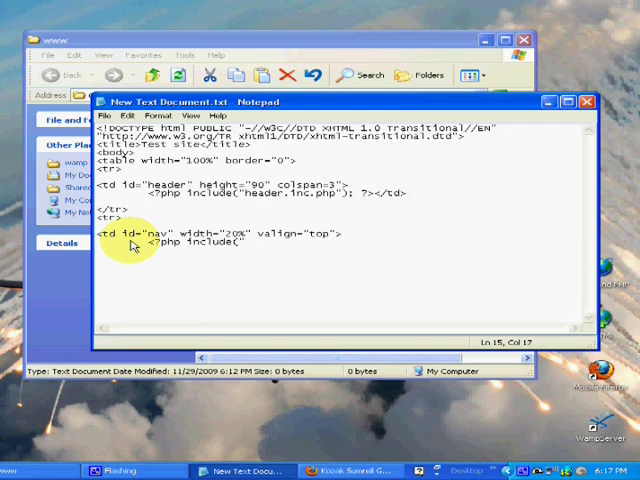
pyautogui.write('nav.inc.php"')
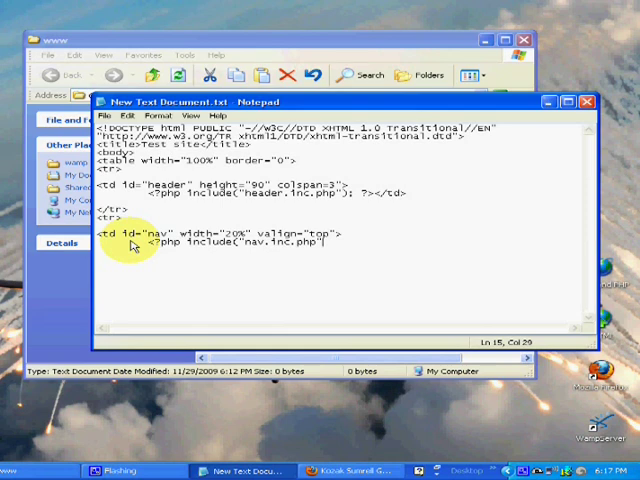
pyautogui.write(';')
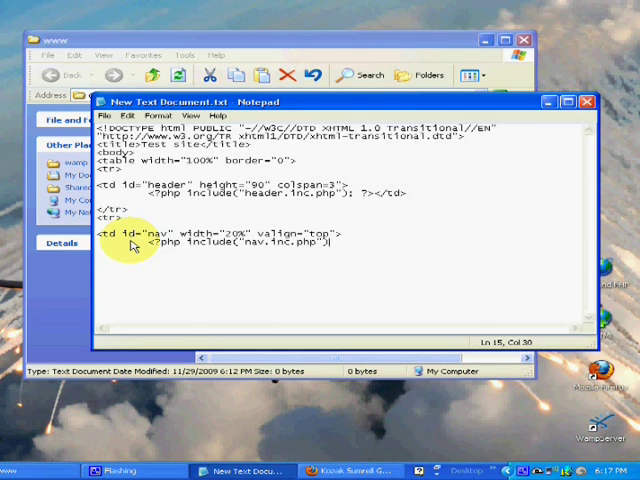
pyautogui.write('"; "')
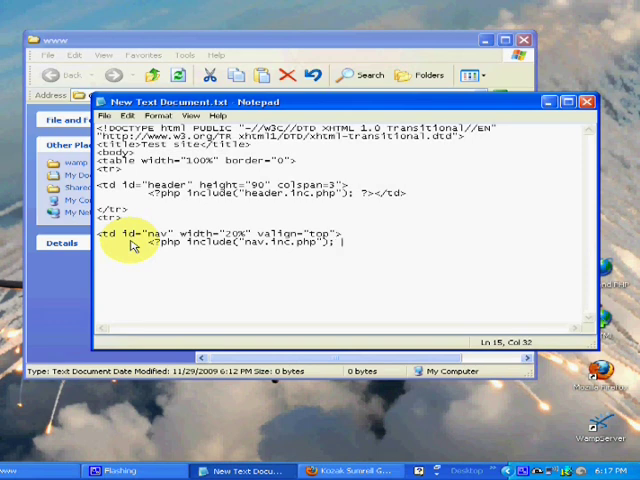
pyautogui.write('?>')
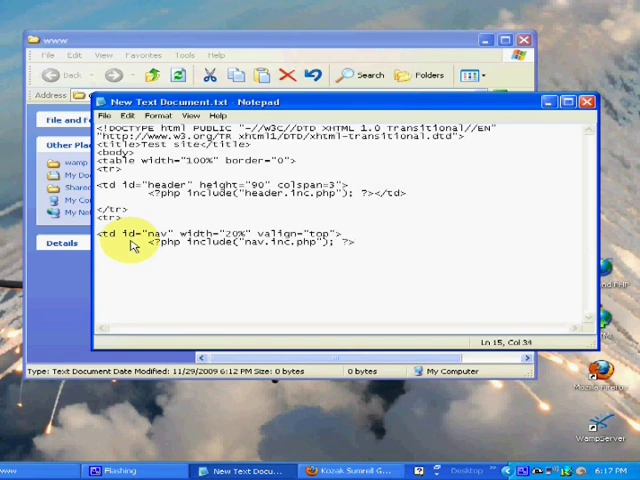
pyautogui.write('</td>')
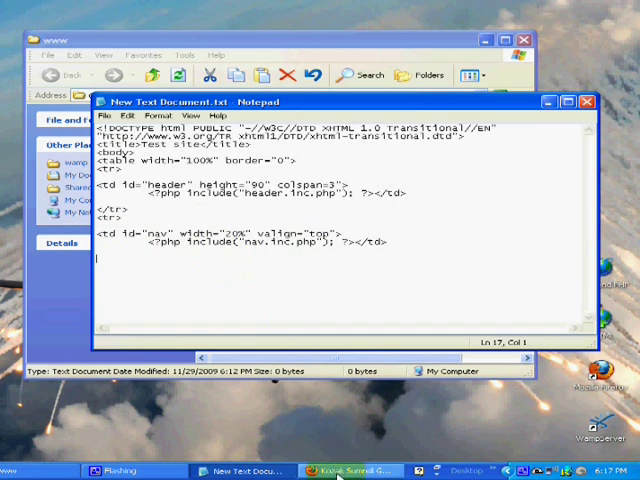
pyautogui.moveTo(404, 264)
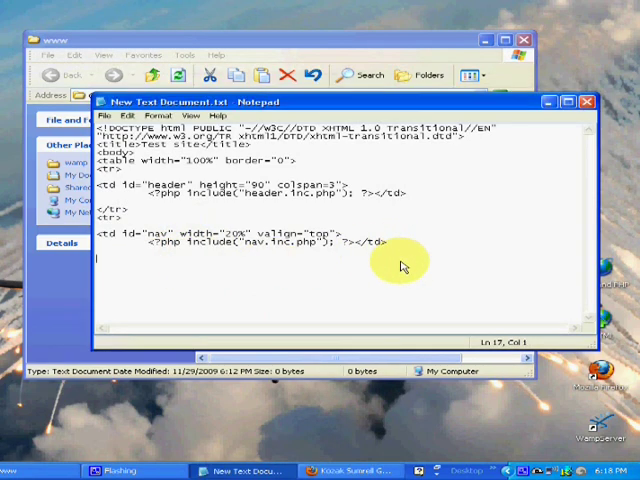
# Close the nav row and add <td id="main" width="55%" valign="top"> on a new row
pyautogui.write('<')
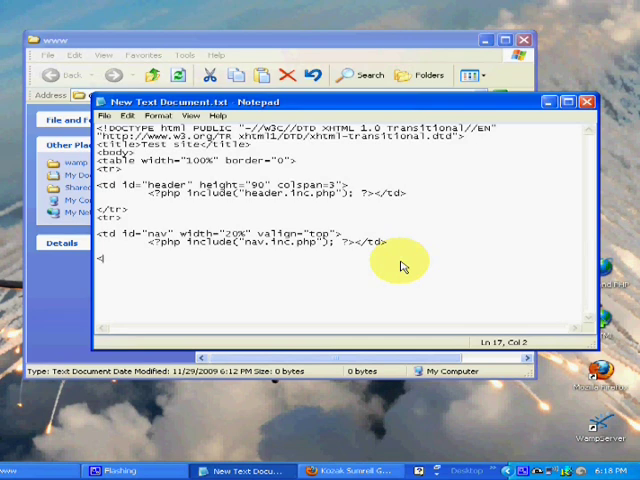
pyautogui.write('</tr>')
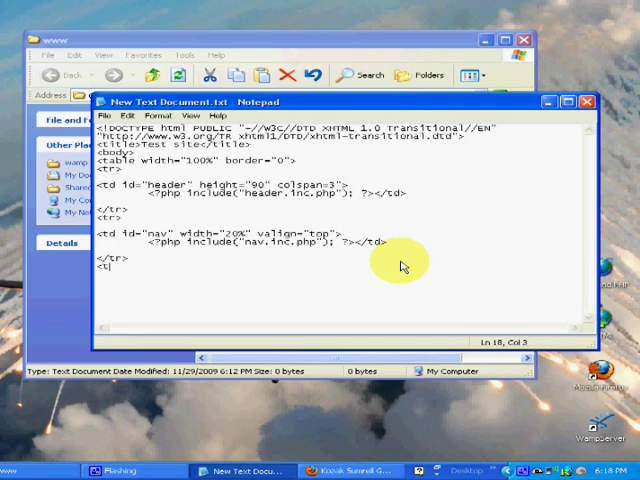
pyautogui.press('enter')
pyautogui.write('<td')
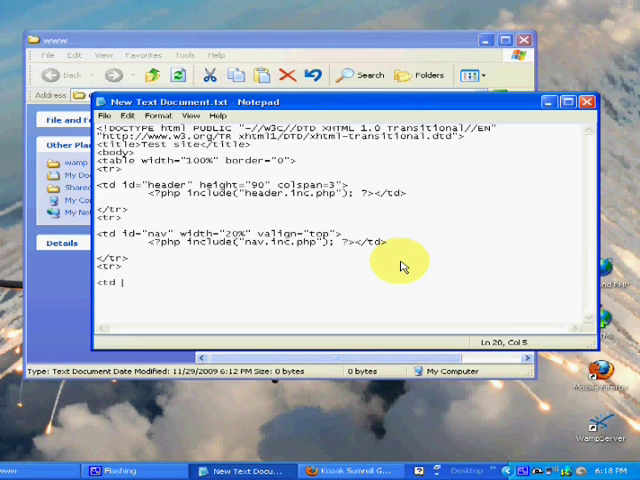
pyautogui.write('id')
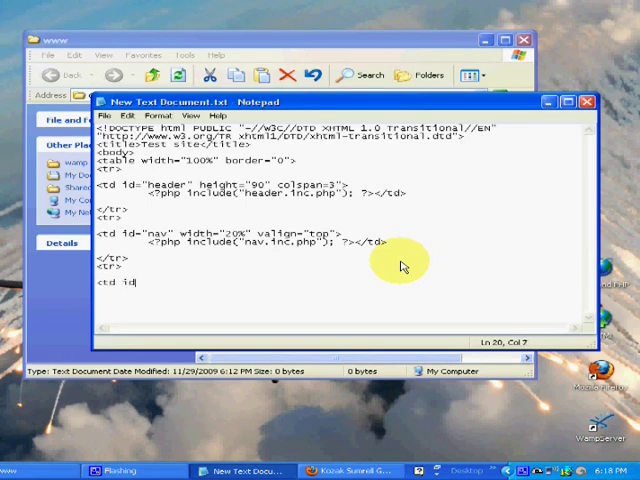
pyautogui.write('=')
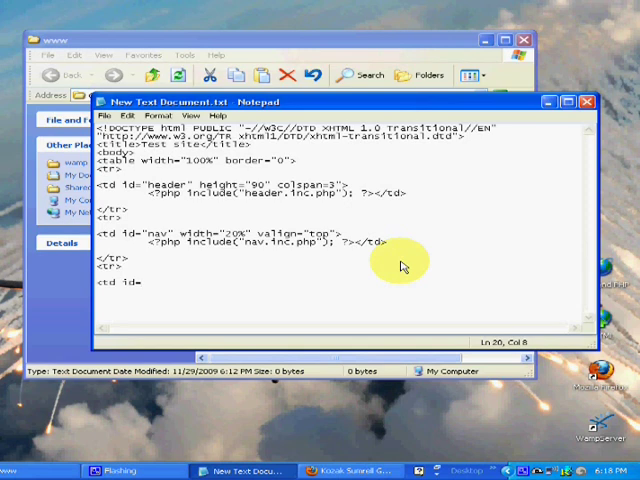
pyautogui.write('main"')
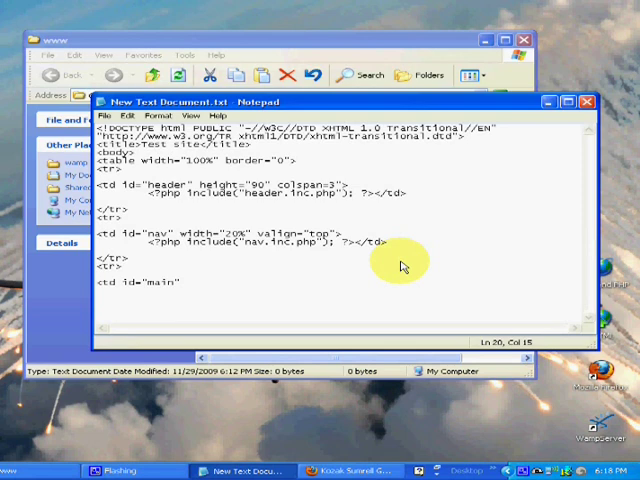
pyautogui.write('width="55')
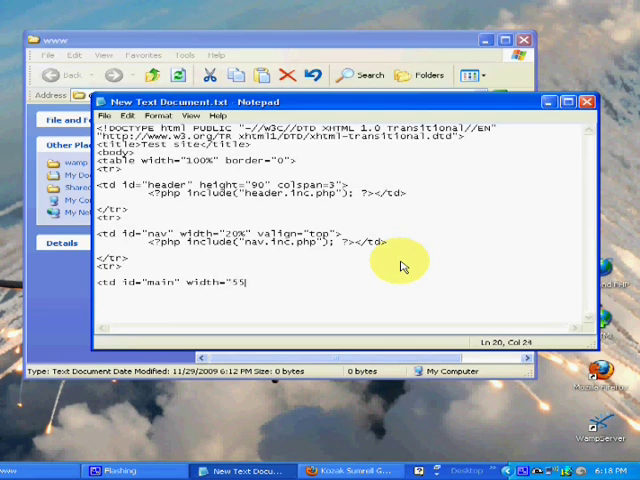
pyautogui.write('%"')
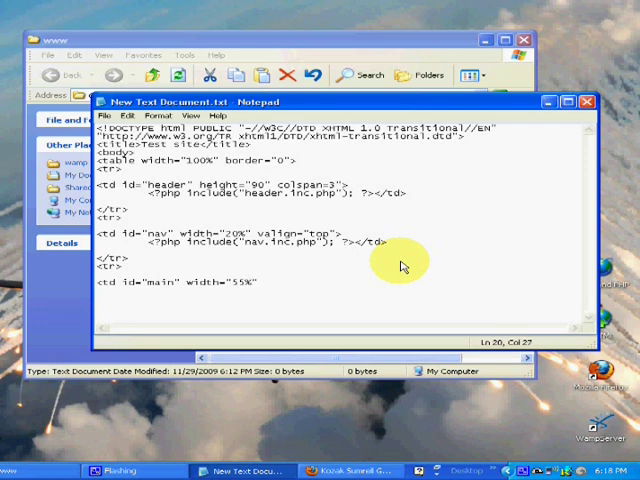
pyautogui.write('valign="top">')
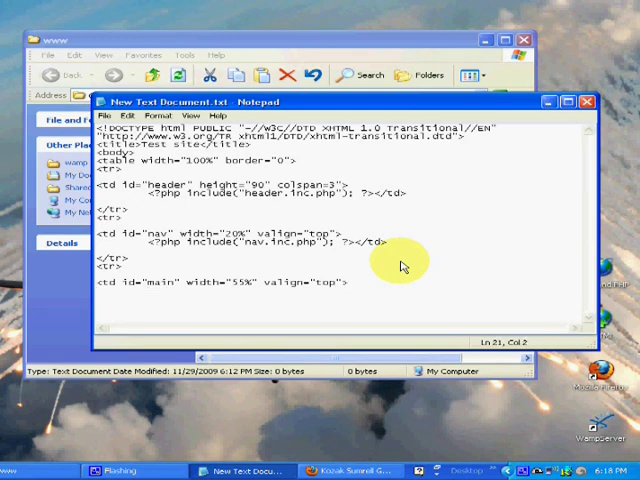
# Write <?php include("main.inc.php"); ?> inside the main cell and close it
pyautogui.write('<?')
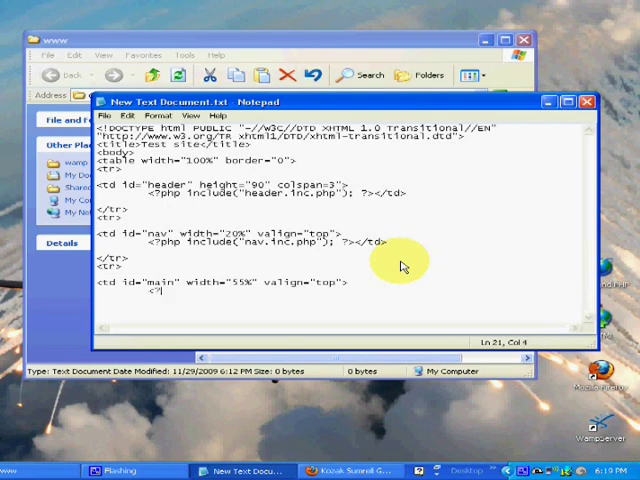
pyautogui.write('<?php include')
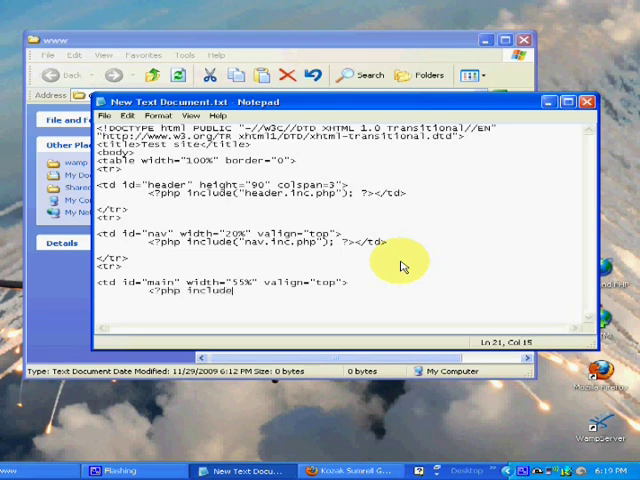
pyautogui.write('(')
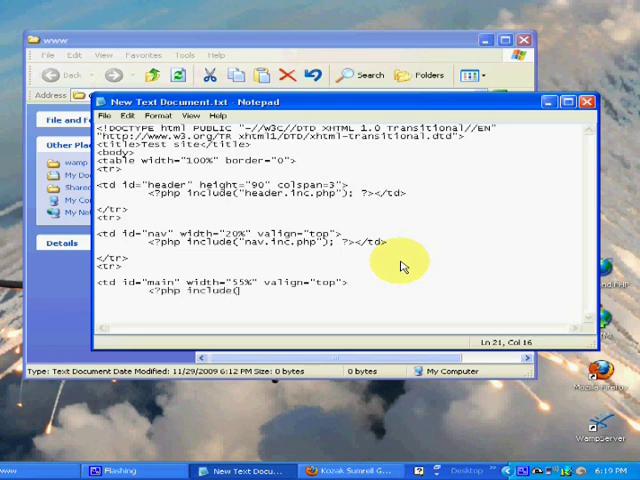
pyautogui.write('main')
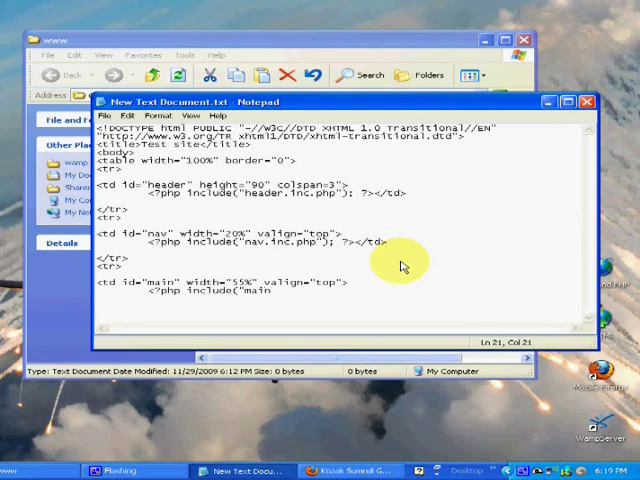
pyautogui.write('.inc.php')
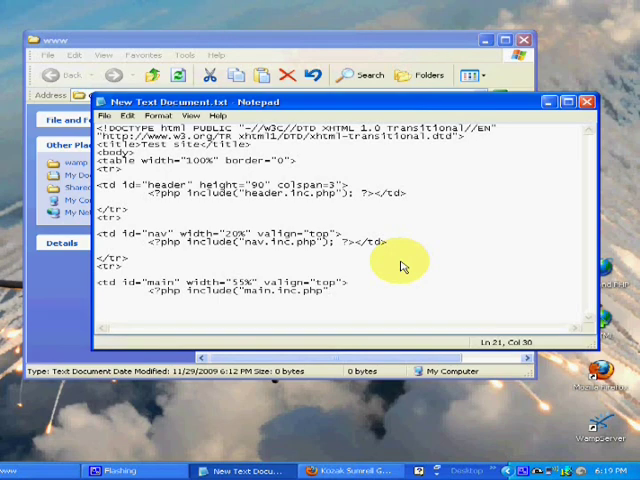
pyautogui.write('"; "')
pyautogui.write('<')
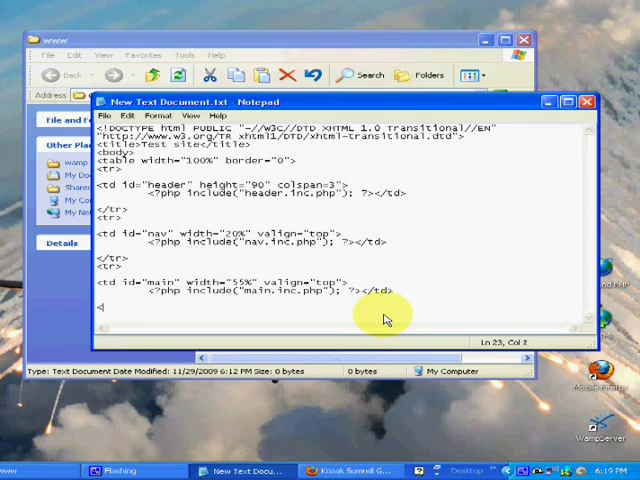
# Add a news <td> with id="news", width="25%" and valign="top"
pyautogui.write('/tr>')
pyautogui.write('<tr>')
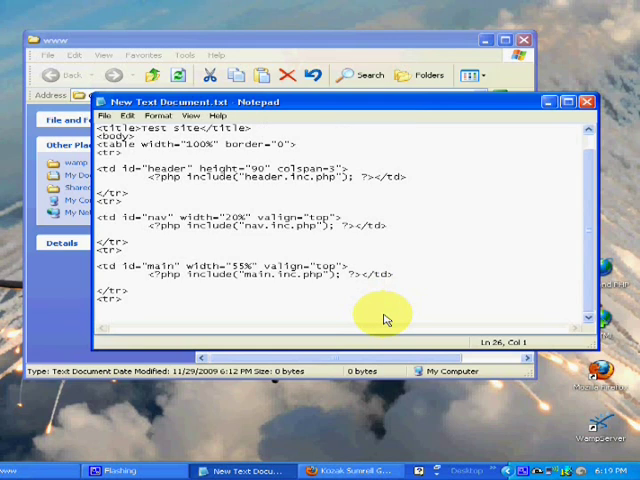
pyautogui.write('<td i')
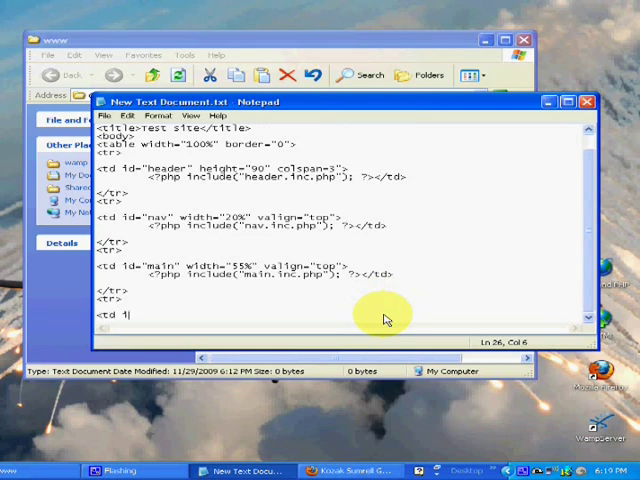
pyautogui.write('d="')
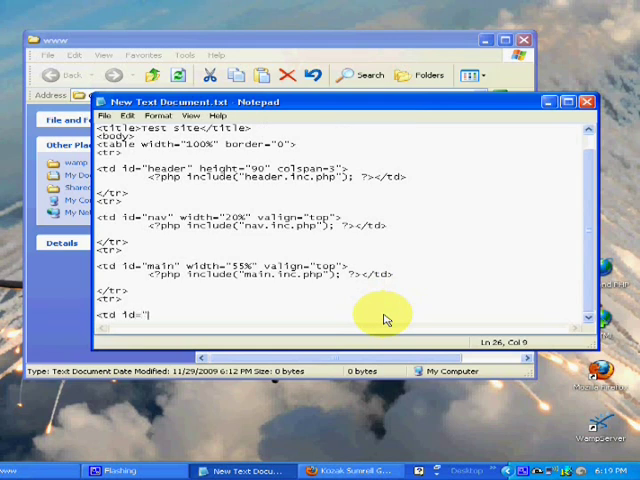
pyautogui.write('news')
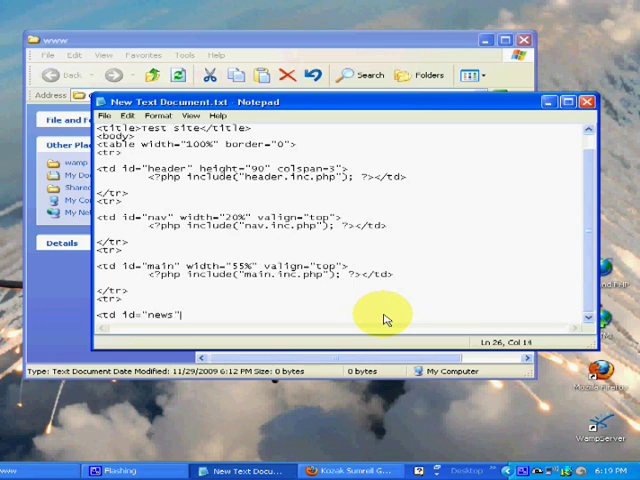
pyautogui.write('width')
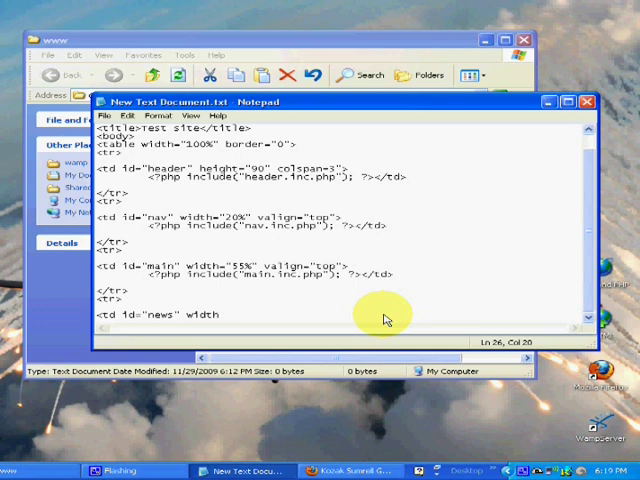
pyautogui.write('=')
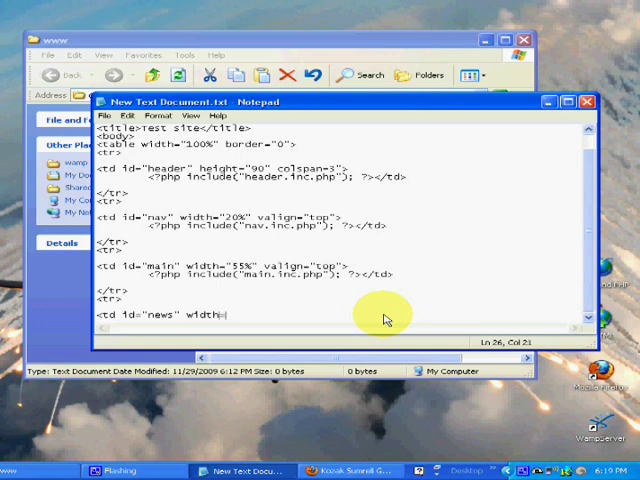
pyautogui.write('"')
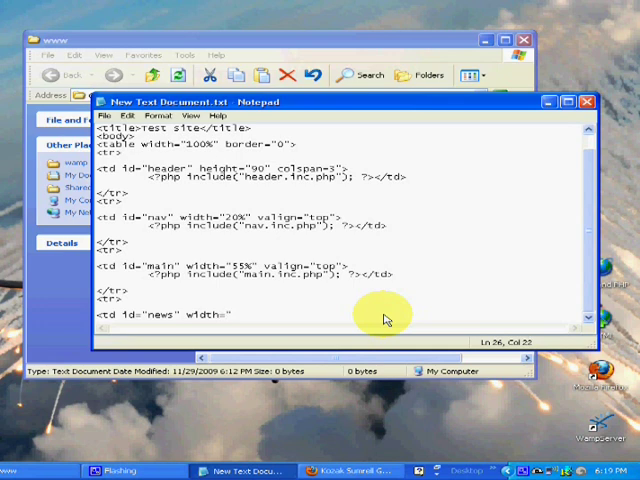
pyautogui.write('25')
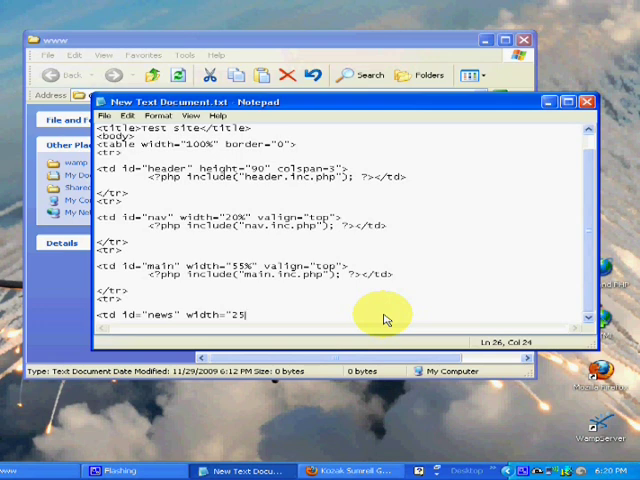
pyautogui.write('%"')
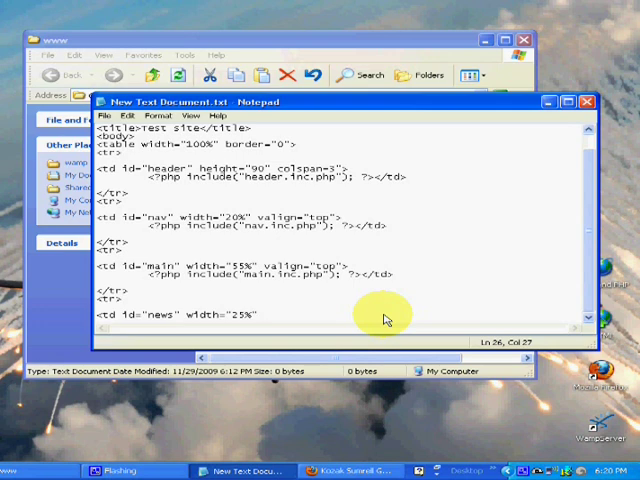
pyautogui.write('valign')
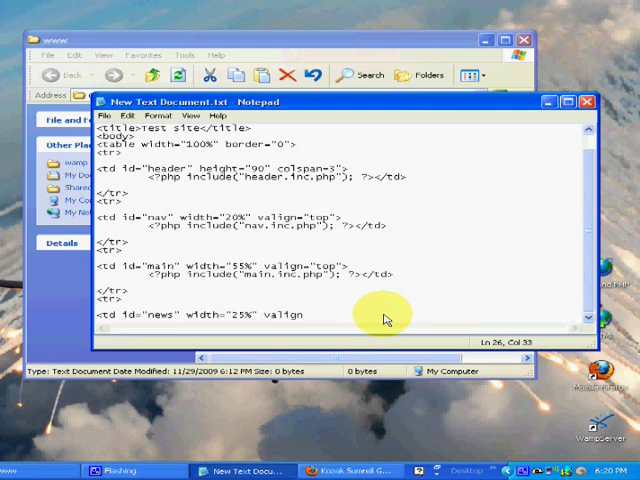
pyautogui.write('="top">')
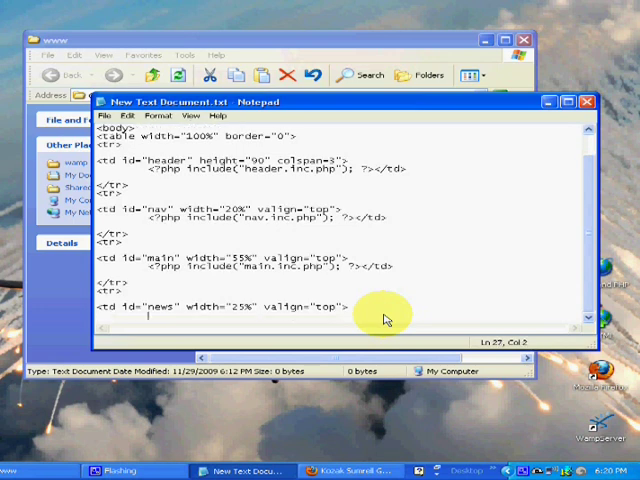
# Include news.inc.php with PHP in the news cell, close it and start the next row
pyautogui.write('<?php')
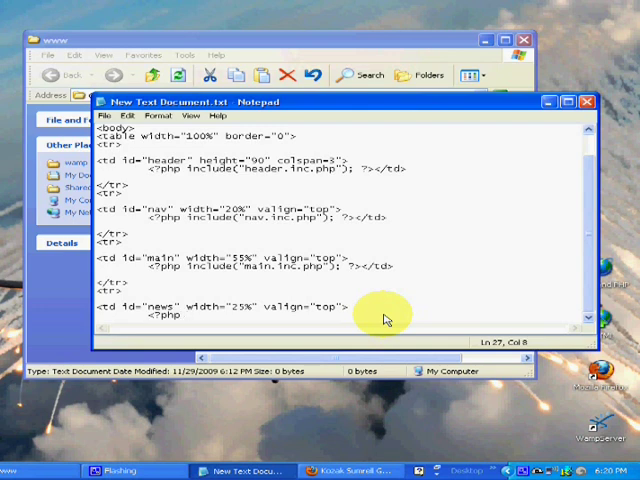
pyautogui.write('incude')
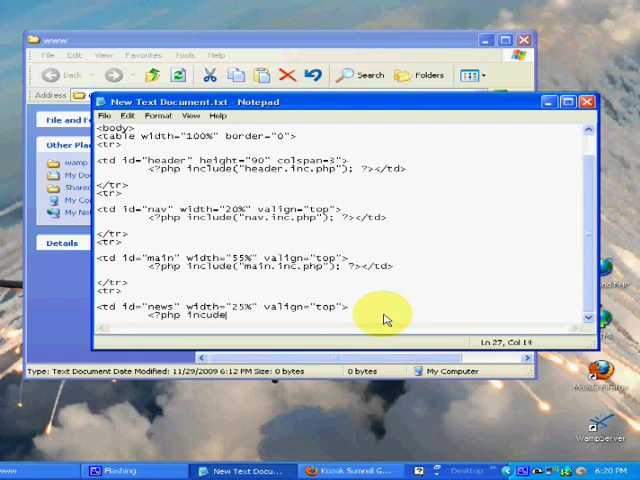
pyautogui.write('("')
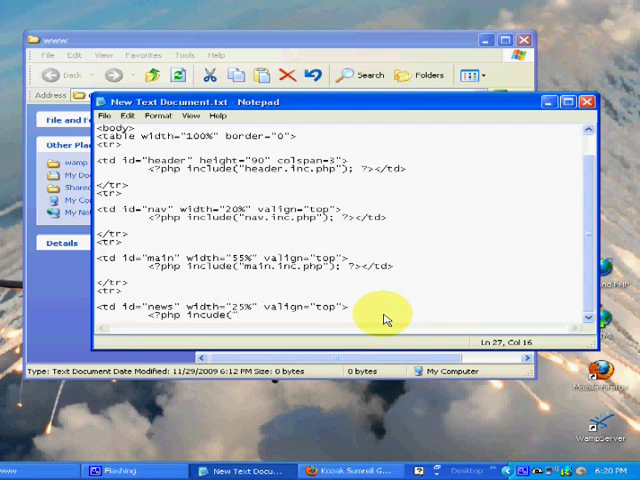
pyautogui.write('n')
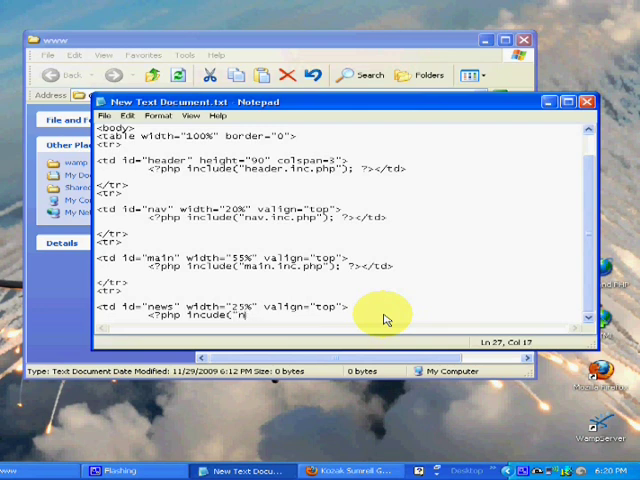
pyautogui.write('ews.')
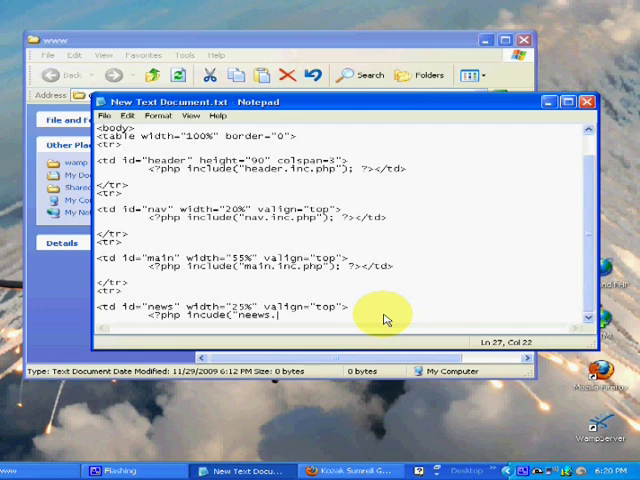
pyautogui.press('Backspace')
pyautogui.write('inc.')
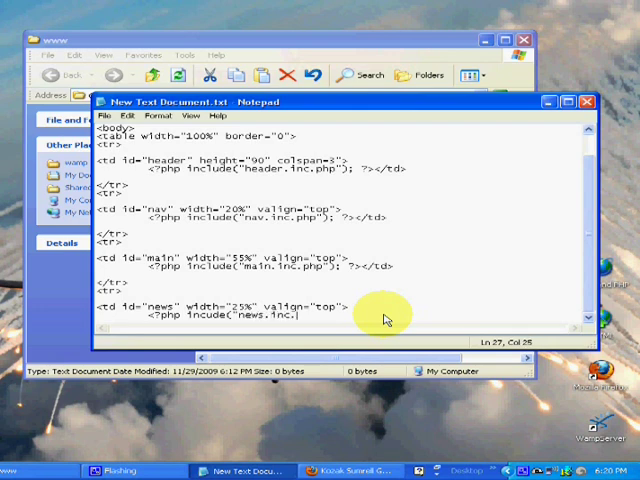
pyautogui.write('php"); ?>')
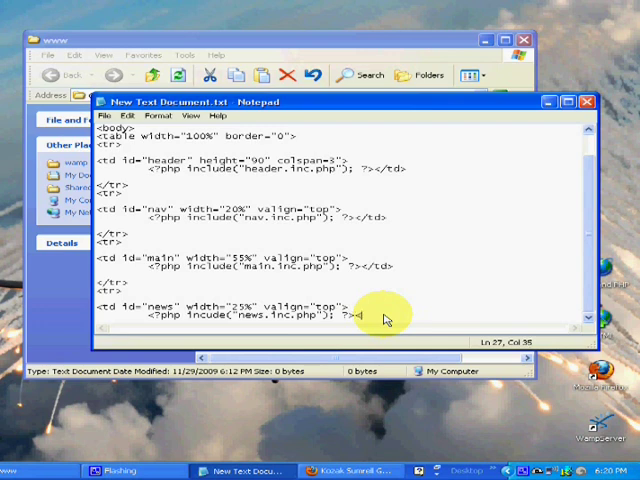
pyautogui.write('</td>')
pyautogui.write('<td id')
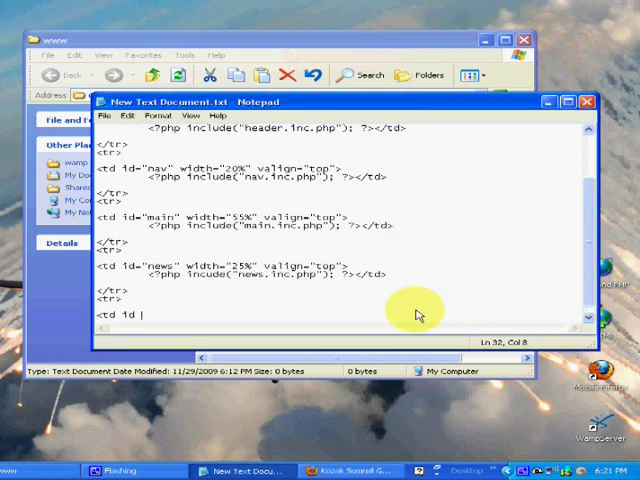
# Add a footer <td> with id="footer" and colspan="3"
pyautogui.write('="')
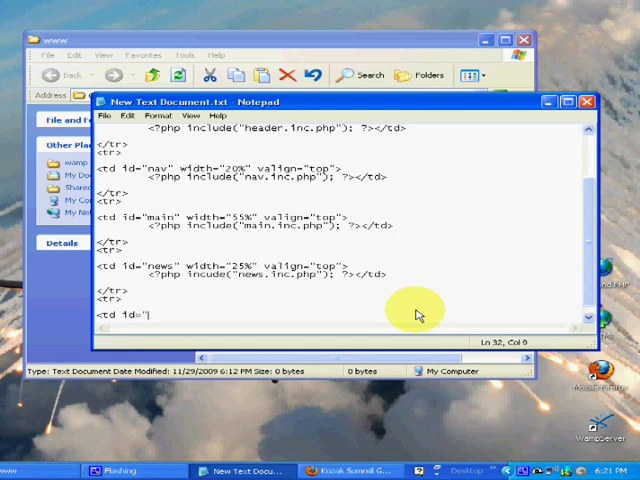
pyautogui.write('footer"')
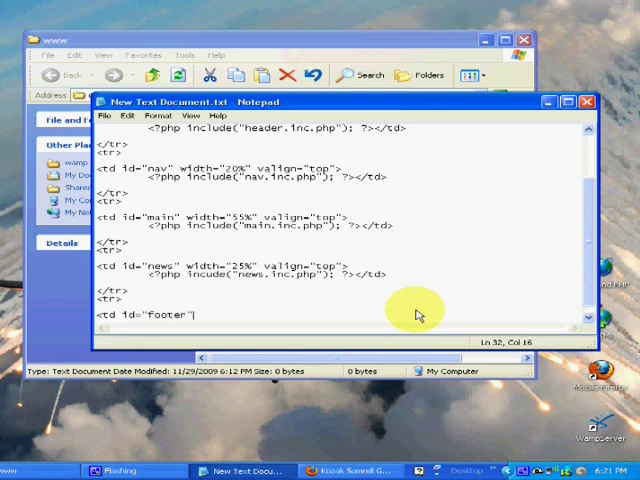
pyautogui.write('" "')
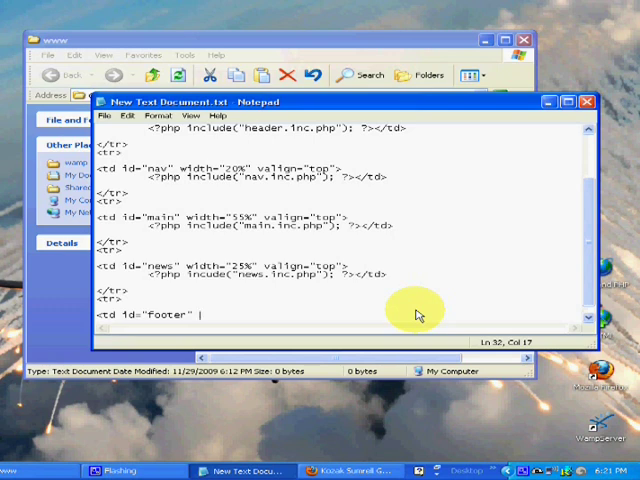
pyautogui.write('co')
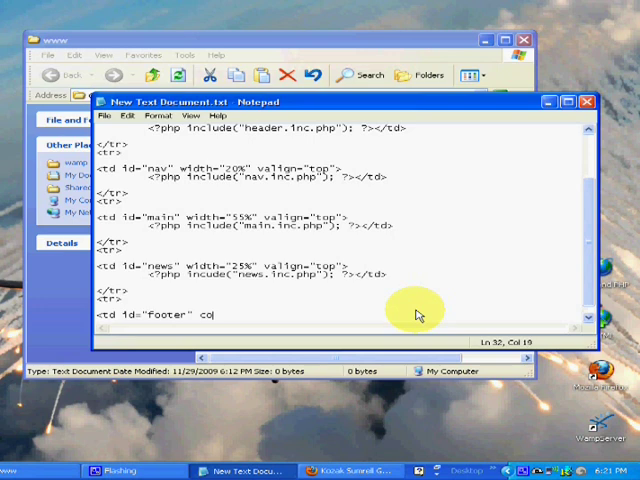
pyautogui.write('lspan')
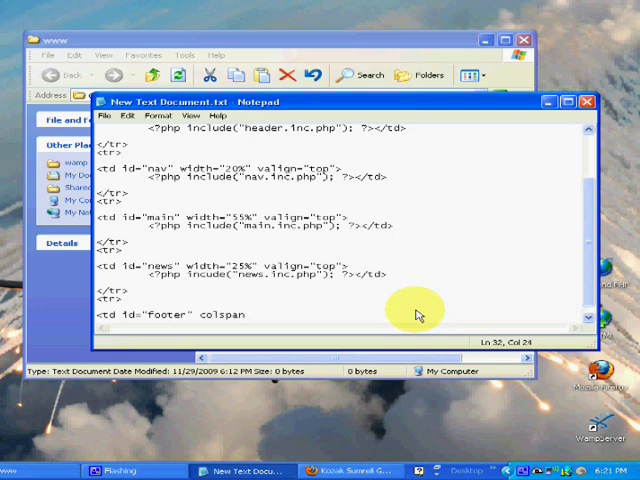
pyautogui.write('="3"')
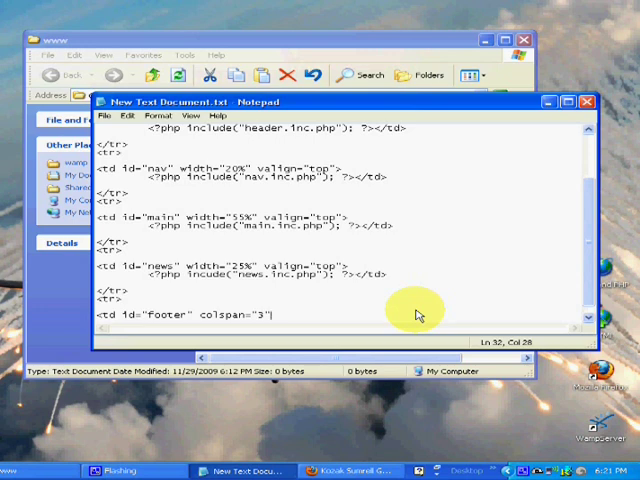
pyautogui.write('>')
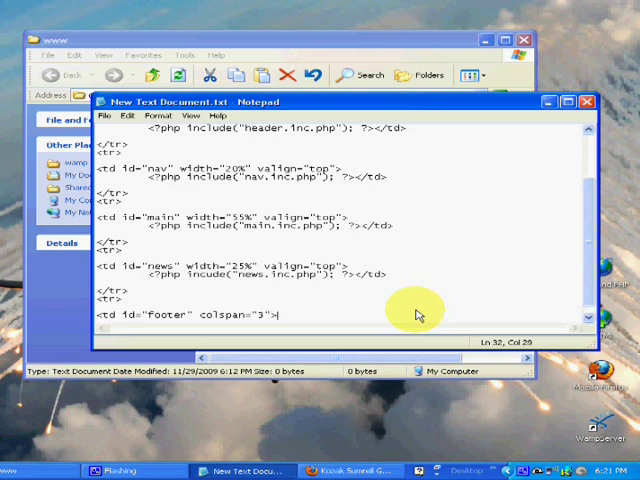
pyautogui.press('Return')
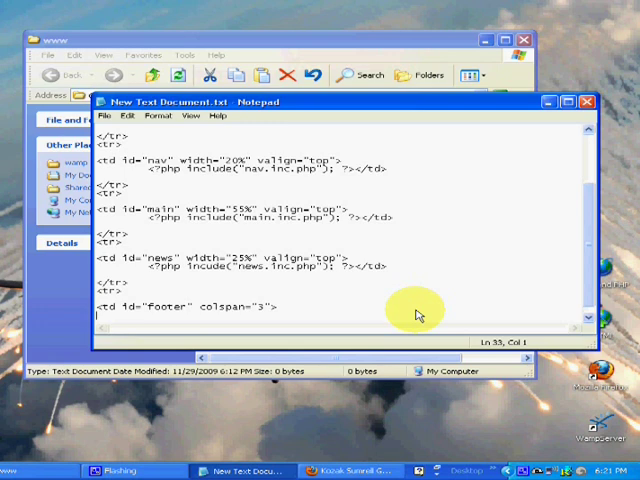
# Inside it add a centred div including footer.inc.php, then close the div and cell
pyautogui.write('<div align')
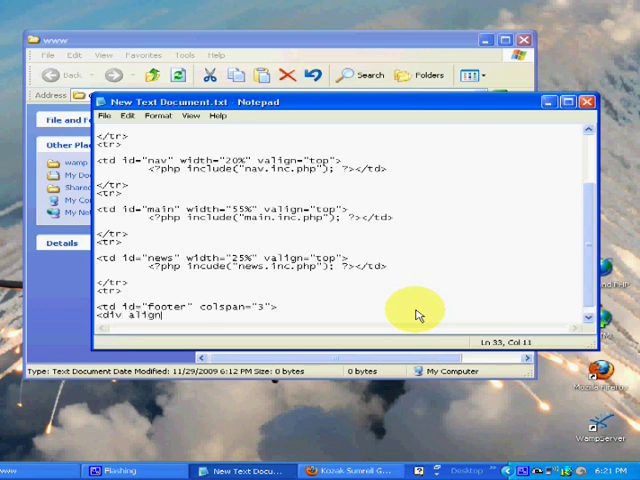
pyautogui.write('"center">')
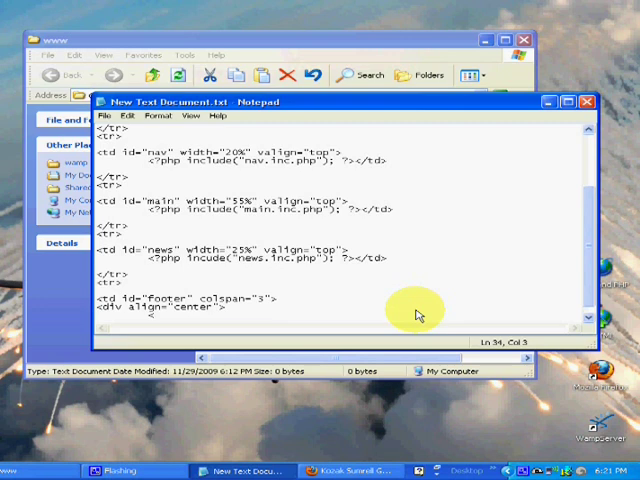
pyautogui.write('<?php inc')
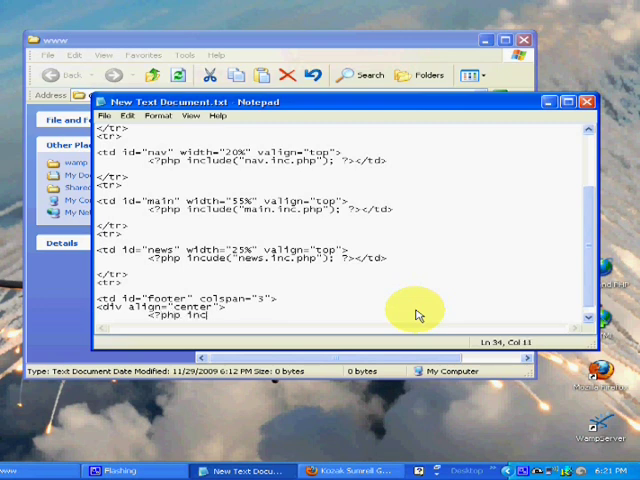
pyautogui.write('lude(')
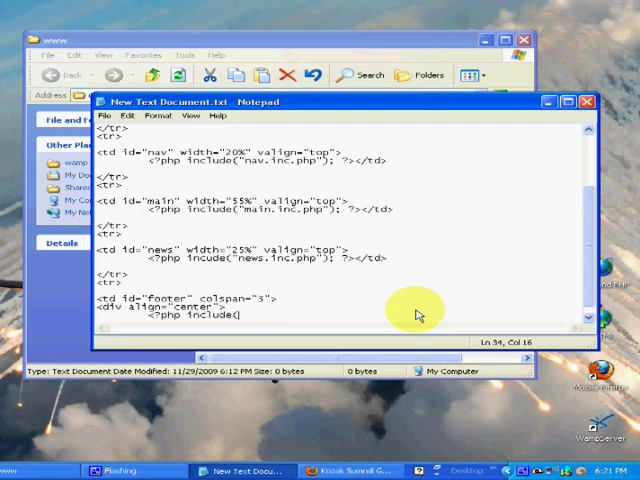
pyautogui.write('"footer')
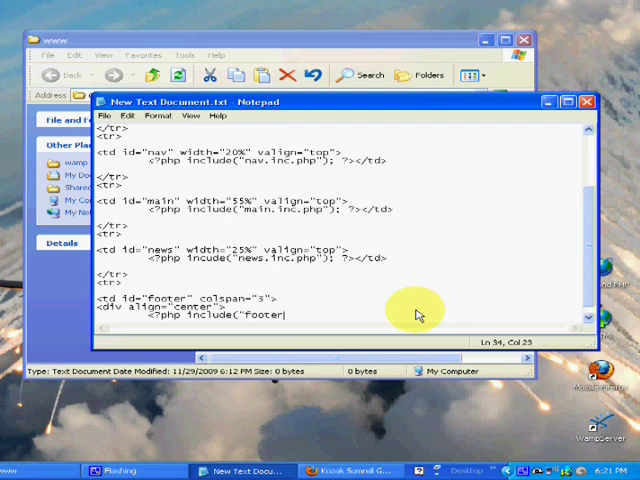
pyautogui.write('.inc.php"); ?>')
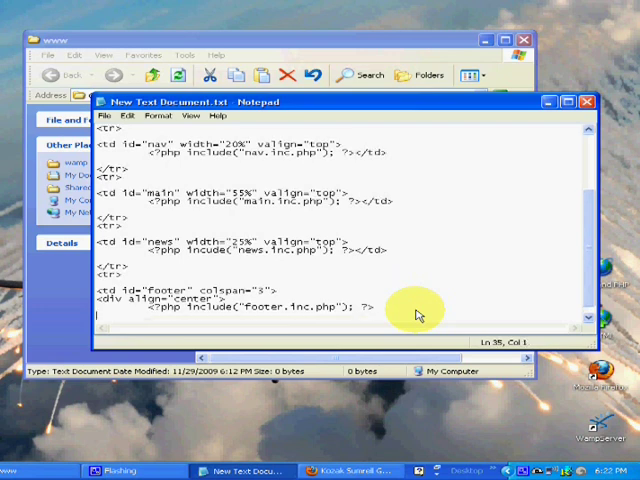
pyautogui.write('</div><')
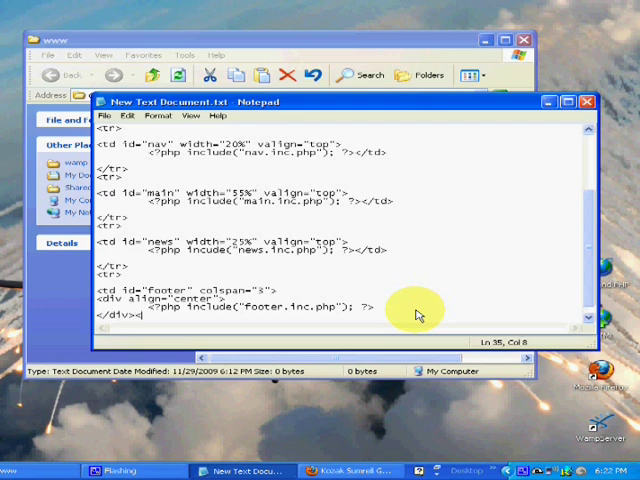
pyautogui.write('/td>')
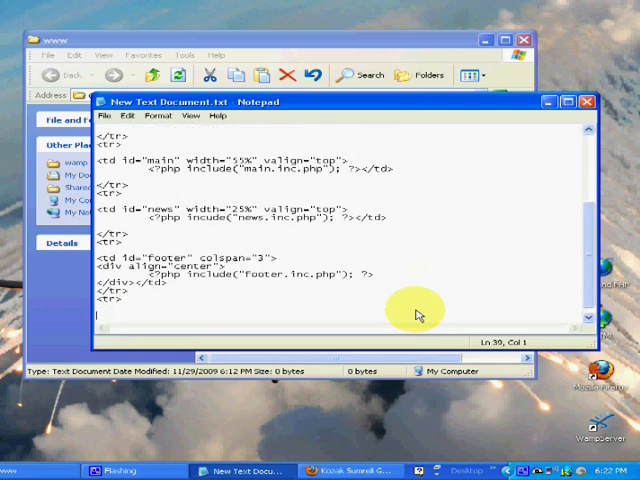
# Add the closing </table> and </html> tags at the end of the page
pyautogui.write('</table')
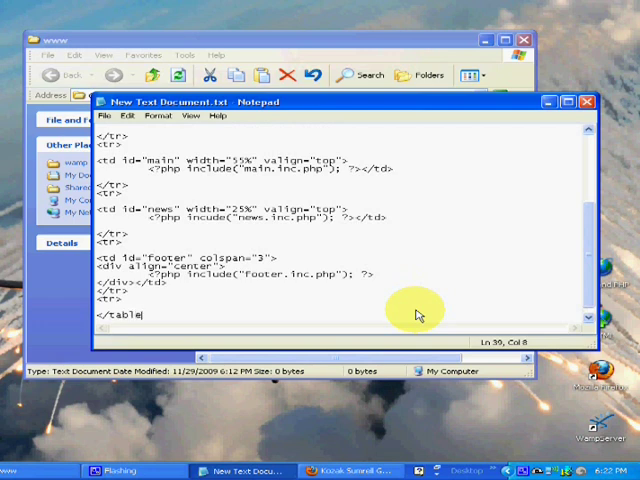
pyautogui.press('Enter')
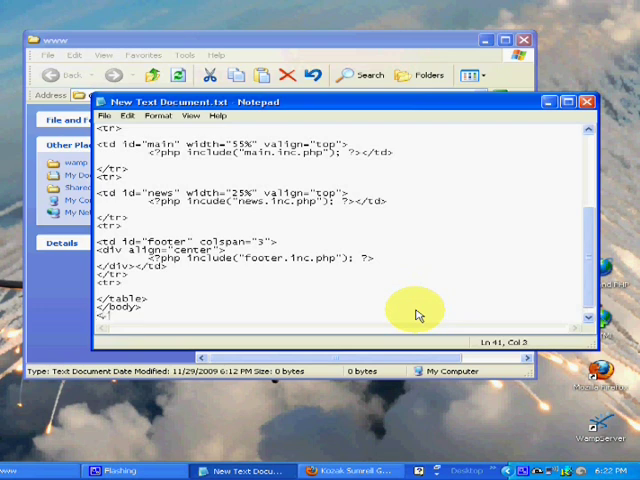
pyautogui.write('</html>')
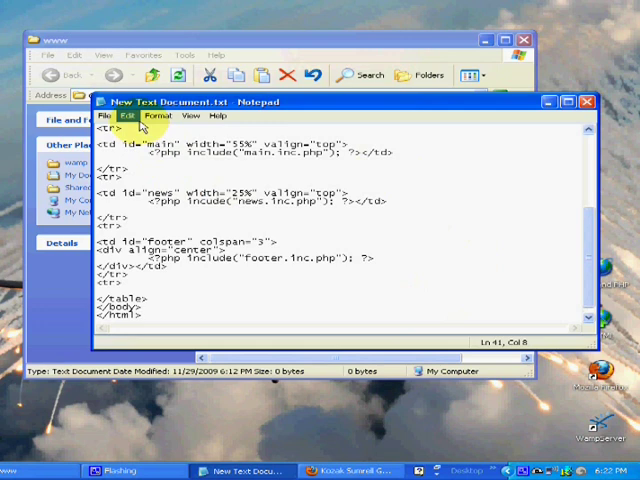
# Save the page under the new name index.php and switch to Firefox
pyautogui.click(120, 116)
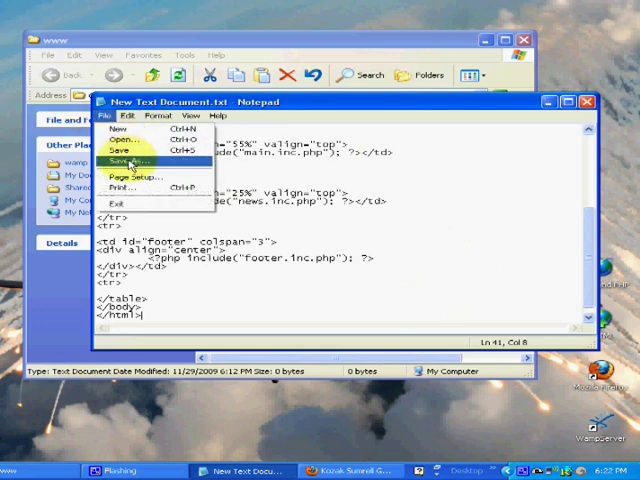
pyautogui.click(122, 158)
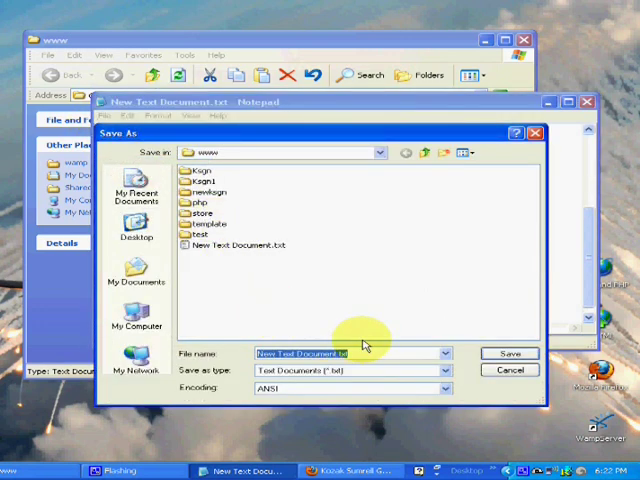
pyautogui.write('index')
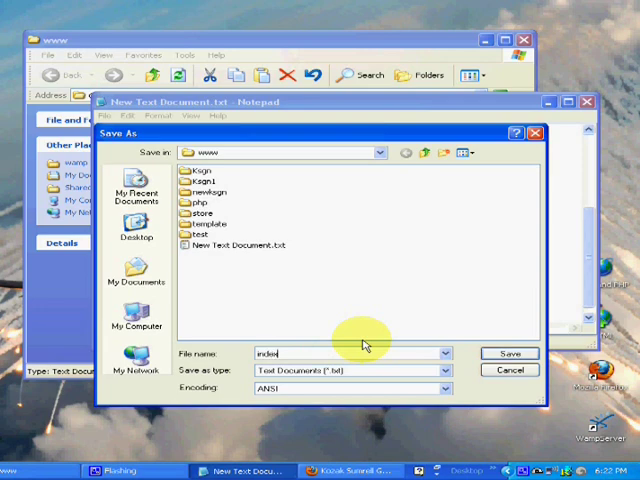
pyautogui.click(510, 352)
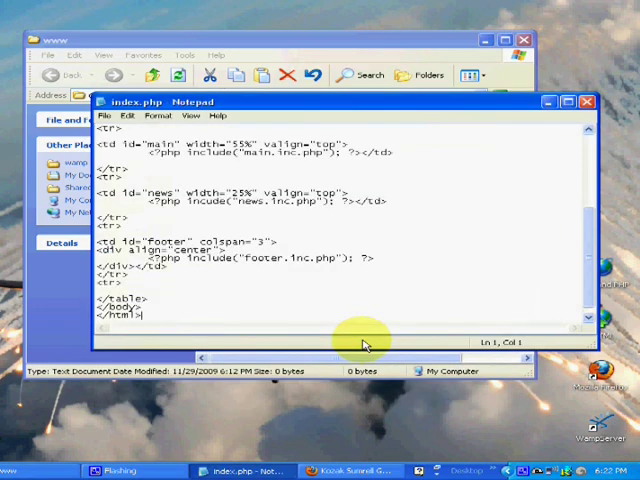
pyautogui.click(584, 100)
pyautogui.write('h')
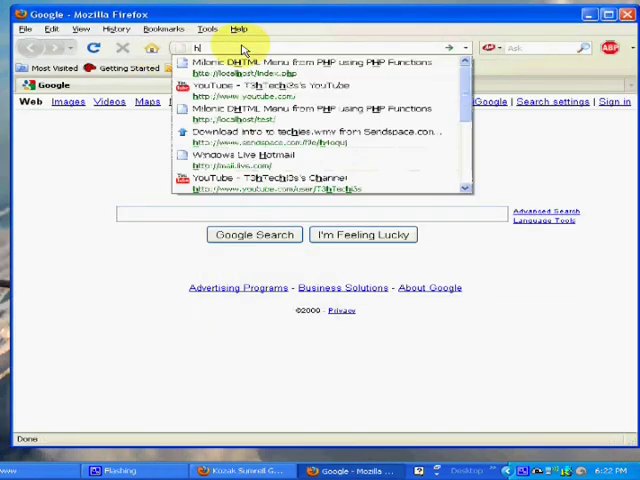
pyautogui.click(284, 60)
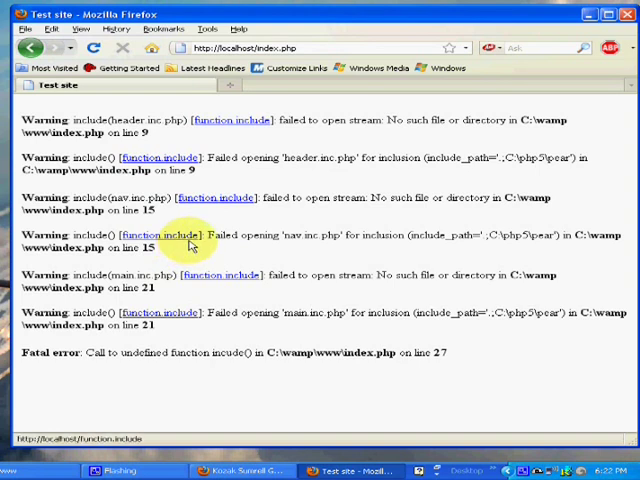
pyautogui.moveTo(300, 318)
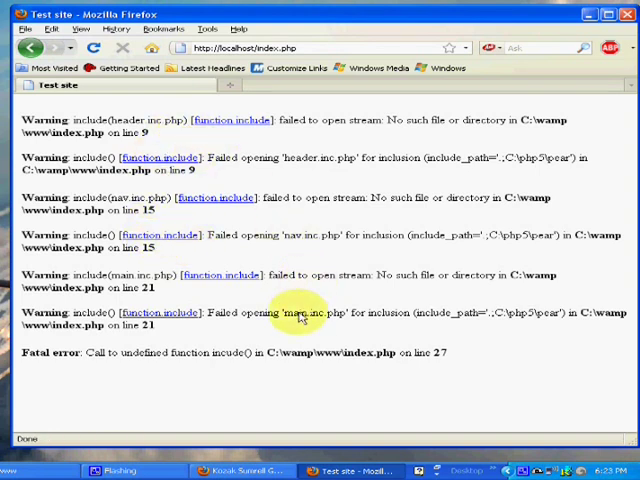